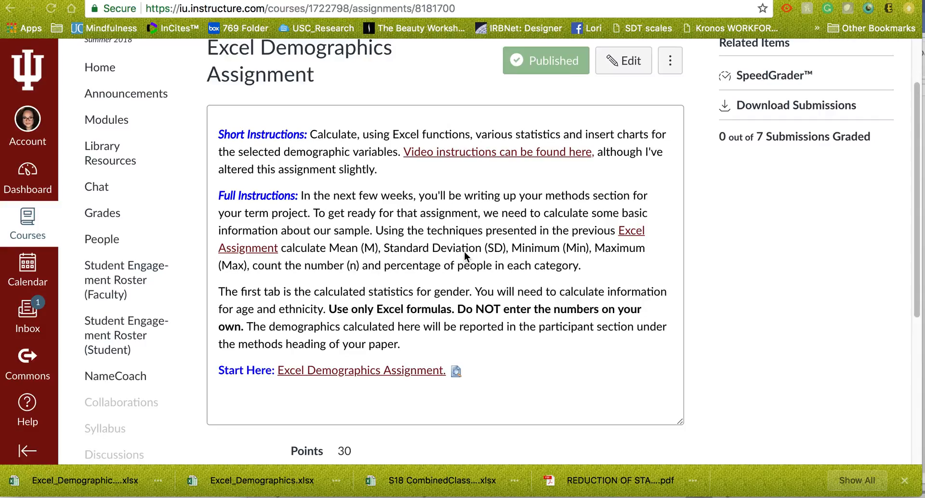
{"action": "mouse_move", "coordinate": [429, 273]}
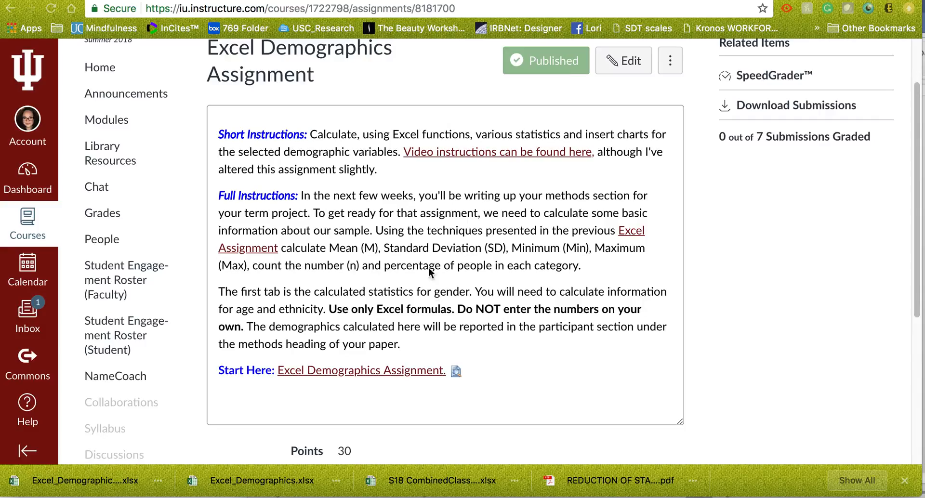
{"action": "mouse_move", "coordinate": [142, 306]}
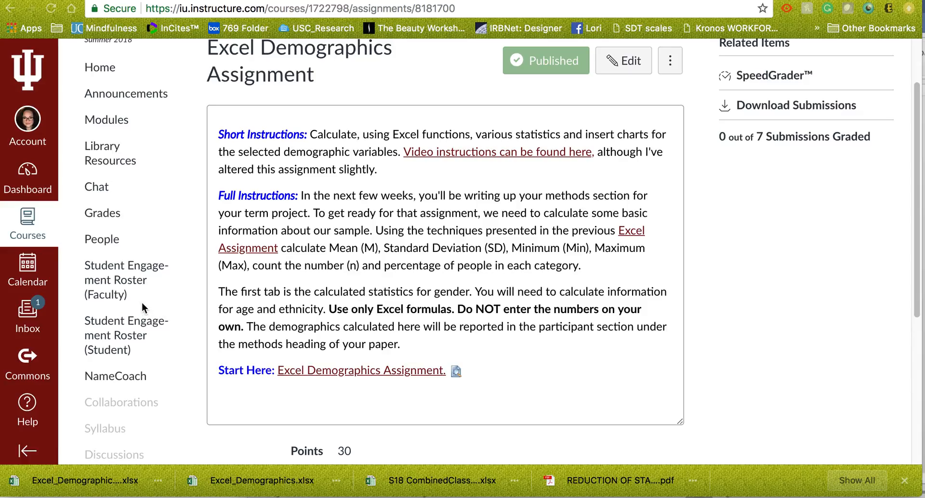
{"action": "mouse_move", "coordinate": [299, 222]}
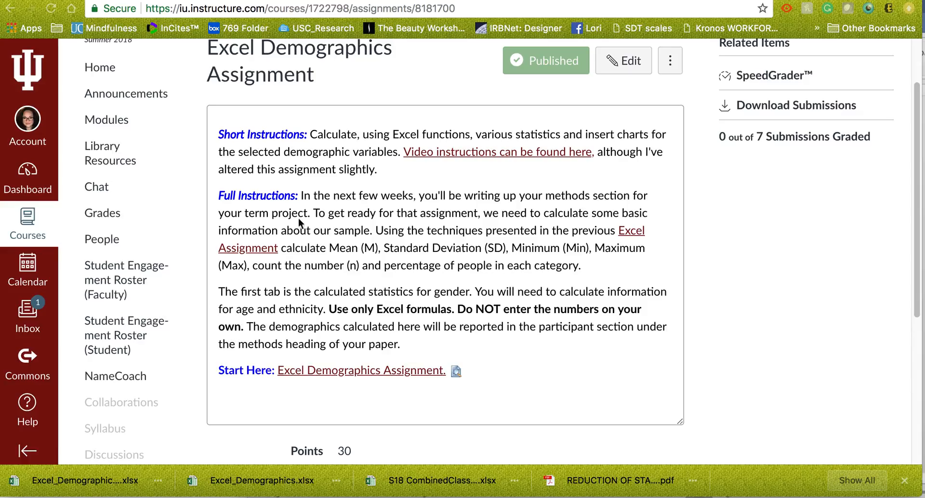
{"action": "mouse_move", "coordinate": [630, 273]}
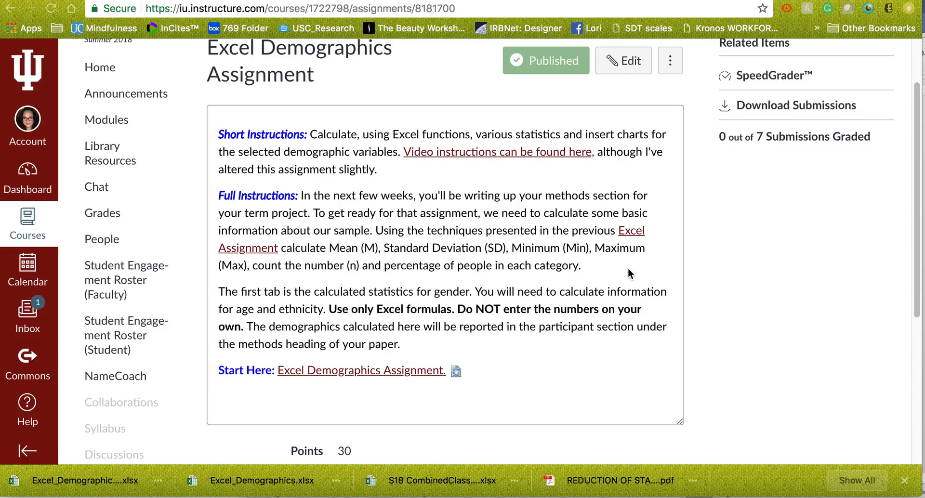
{"action": "mouse_move", "coordinate": [820, 326]}
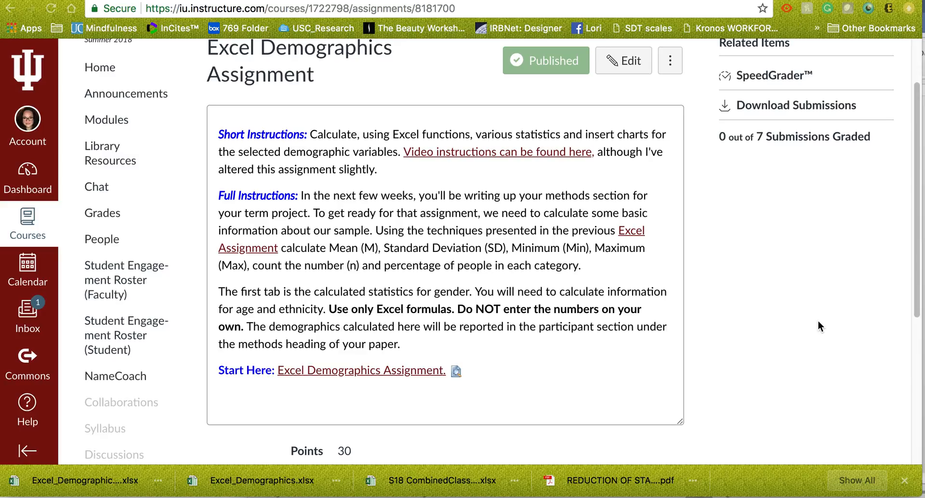
{"action": "mouse_move", "coordinate": [574, 205]}
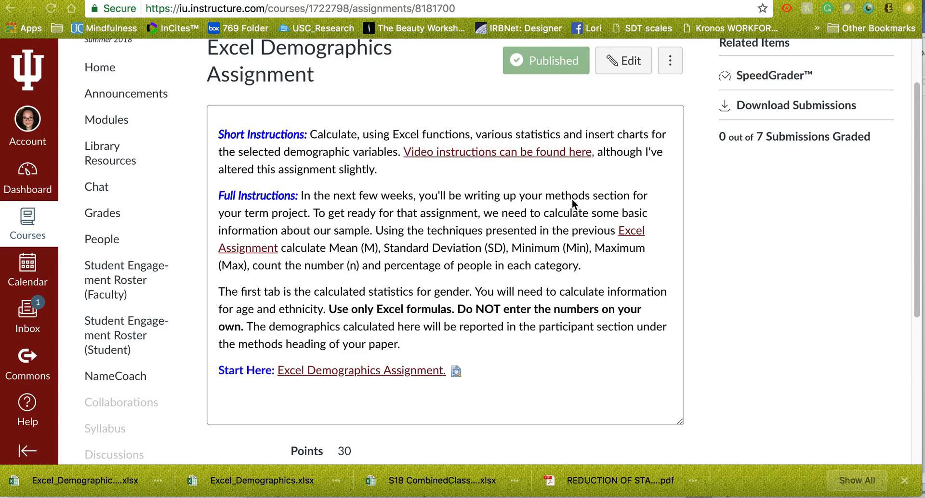
{"action": "mouse_move", "coordinate": [338, 73]}
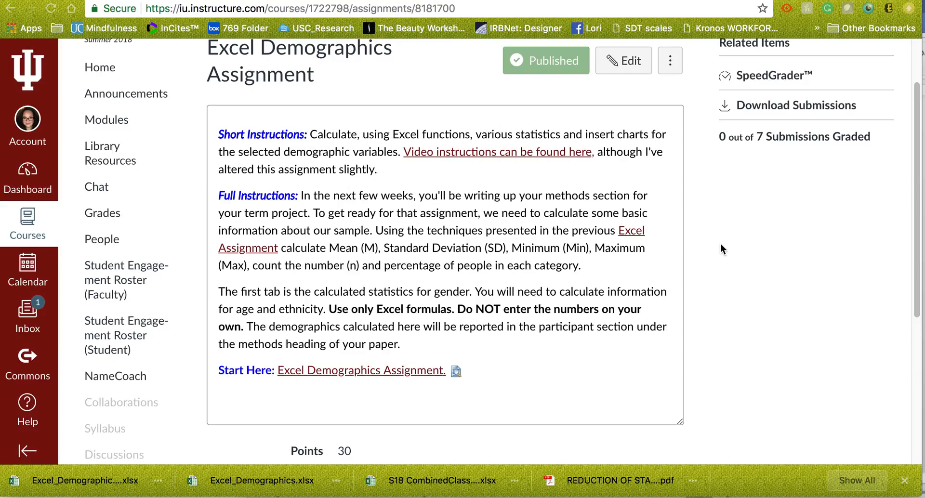
{"action": "mouse_move", "coordinate": [264, 59]}
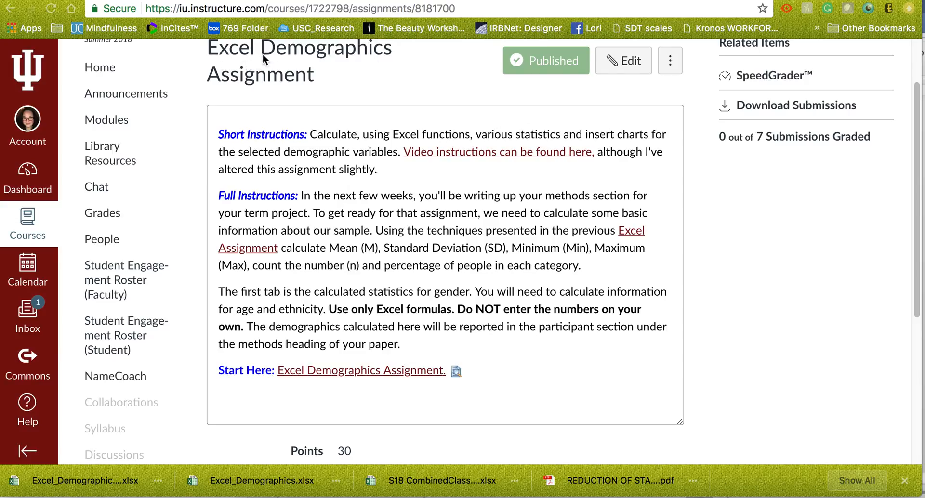
{"action": "mouse_move", "coordinate": [366, 111]}
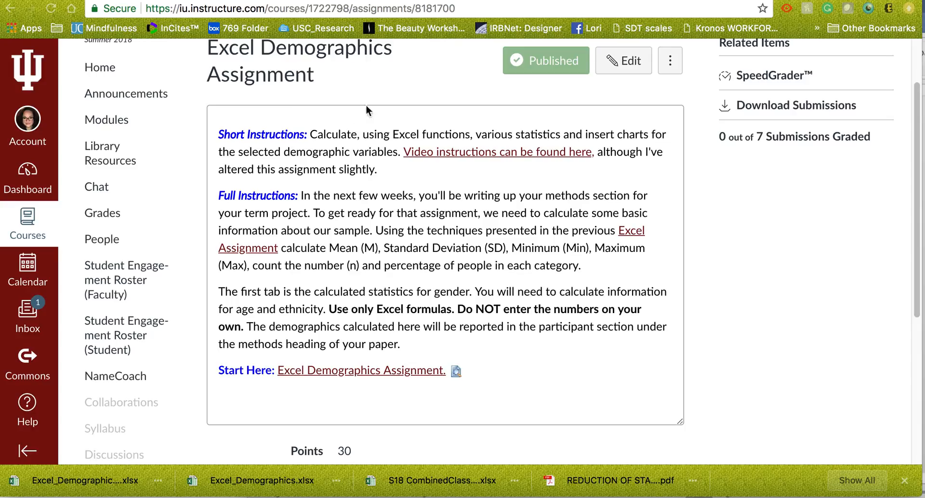
{"action": "mouse_move", "coordinate": [607, 376]}
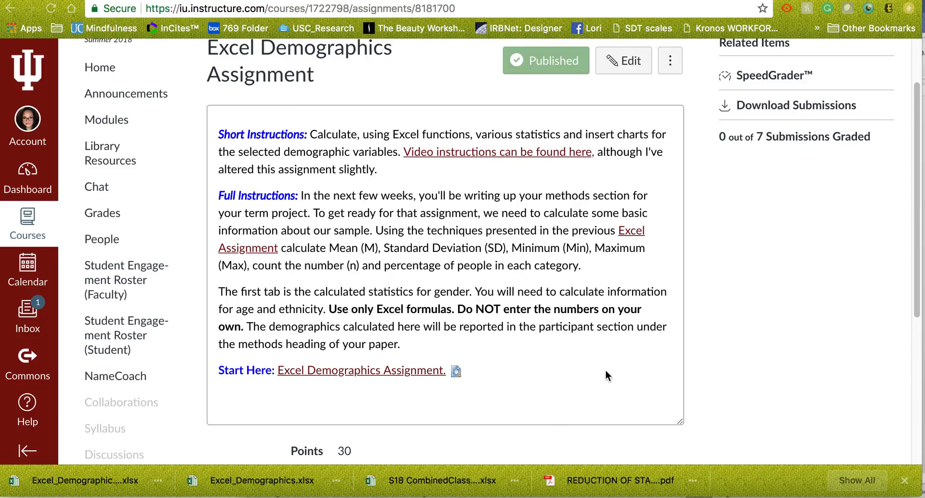
{"action": "mouse_move", "coordinate": [577, 189]}
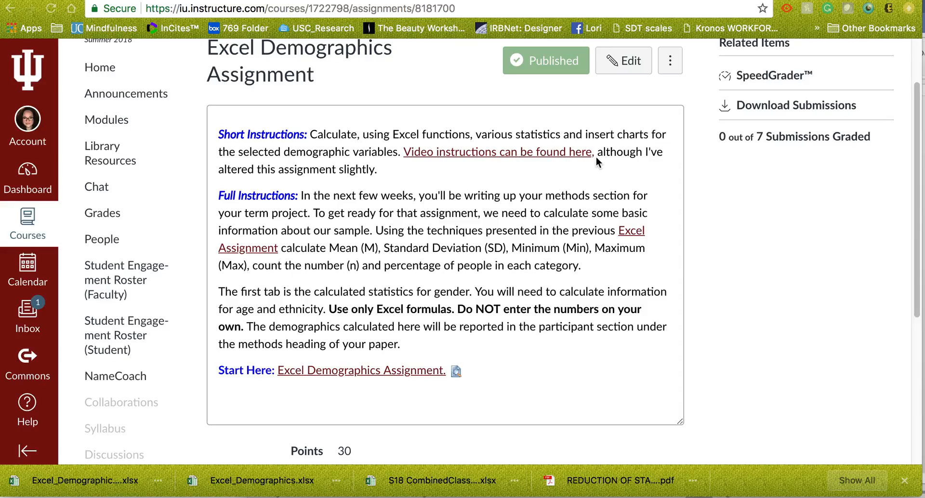
{"action": "mouse_move", "coordinate": [348, 178]}
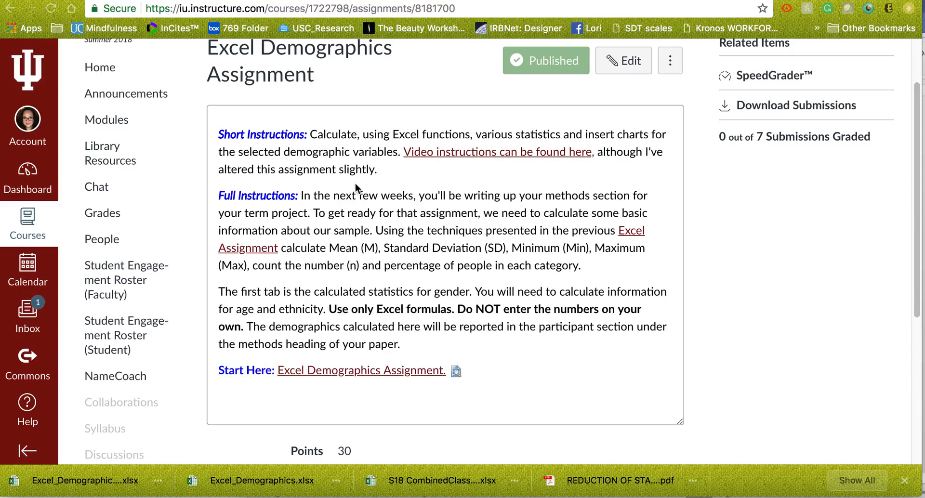
{"action": "mouse_move", "coordinate": [468, 154]}
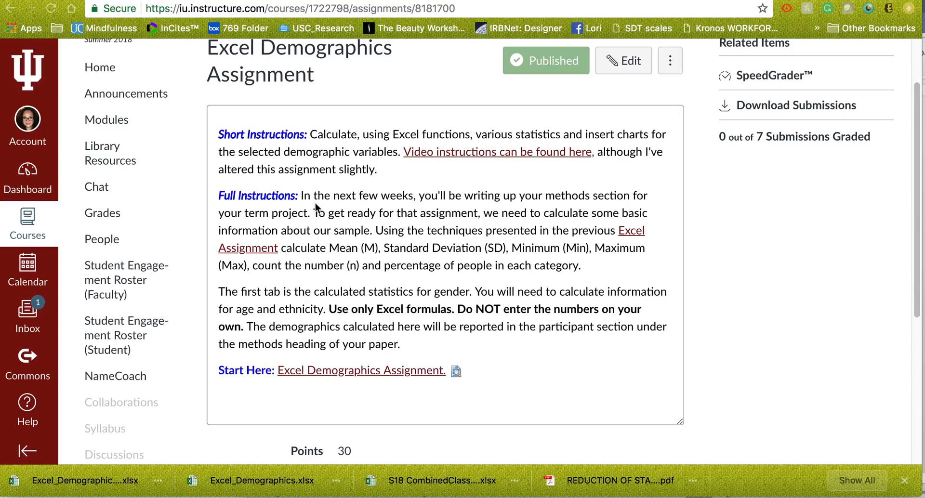
{"action": "mouse_move", "coordinate": [489, 165]}
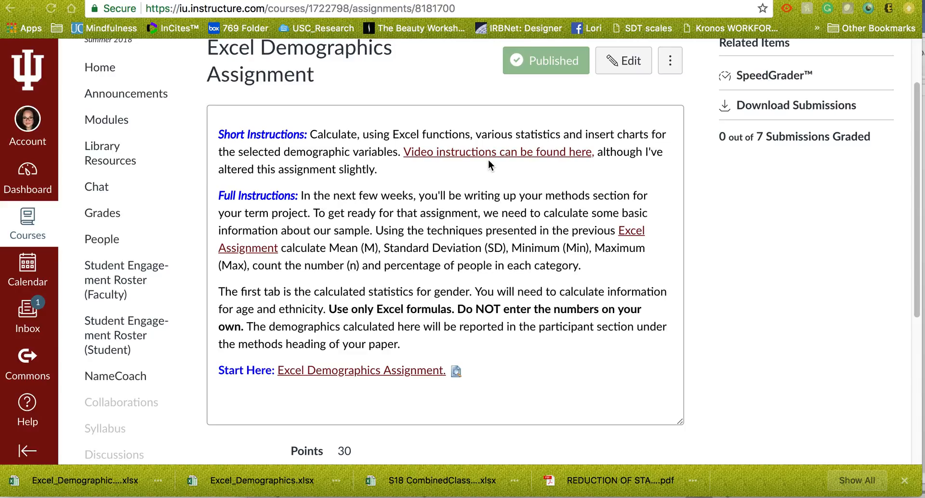
{"action": "mouse_move", "coordinate": [329, 195]}
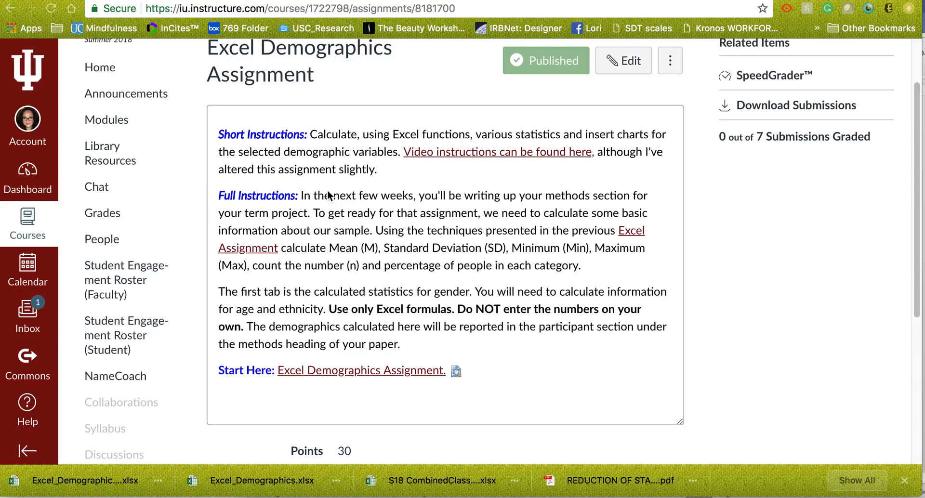
{"action": "mouse_move", "coordinate": [321, 207]}
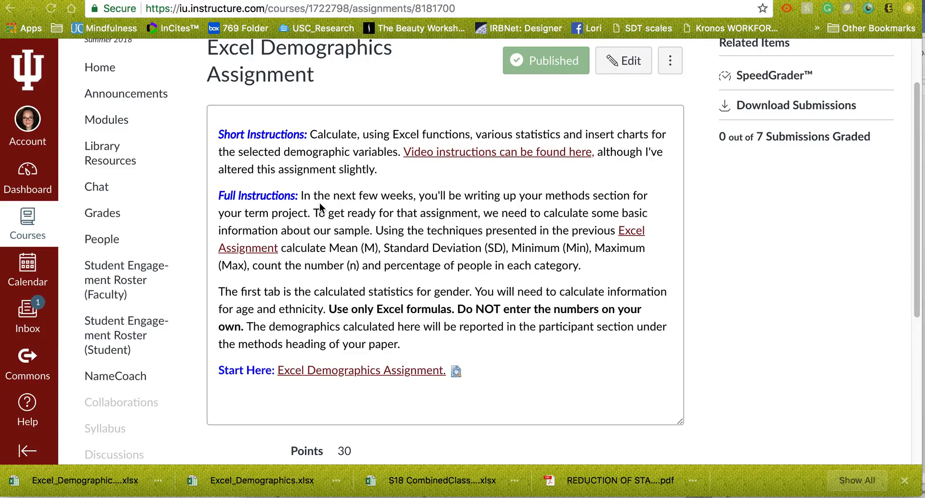
{"action": "mouse_move", "coordinate": [347, 213]}
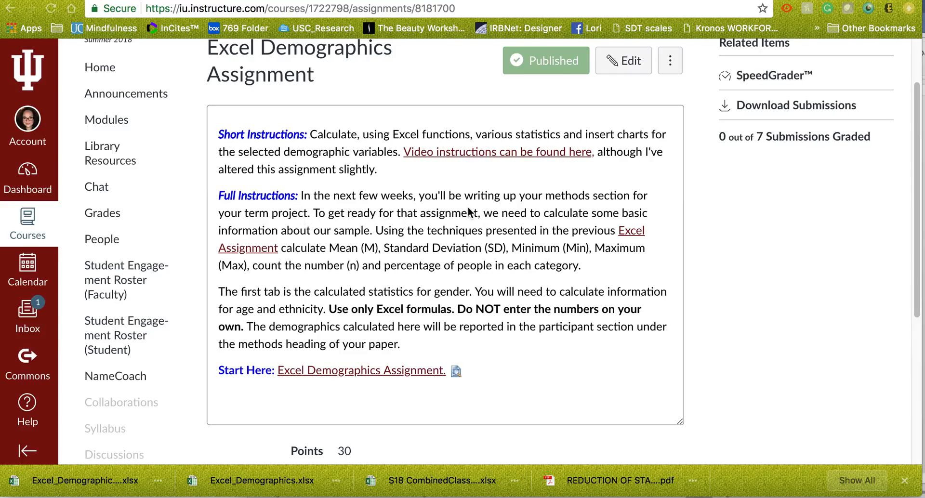
{"action": "mouse_move", "coordinate": [396, 217]}
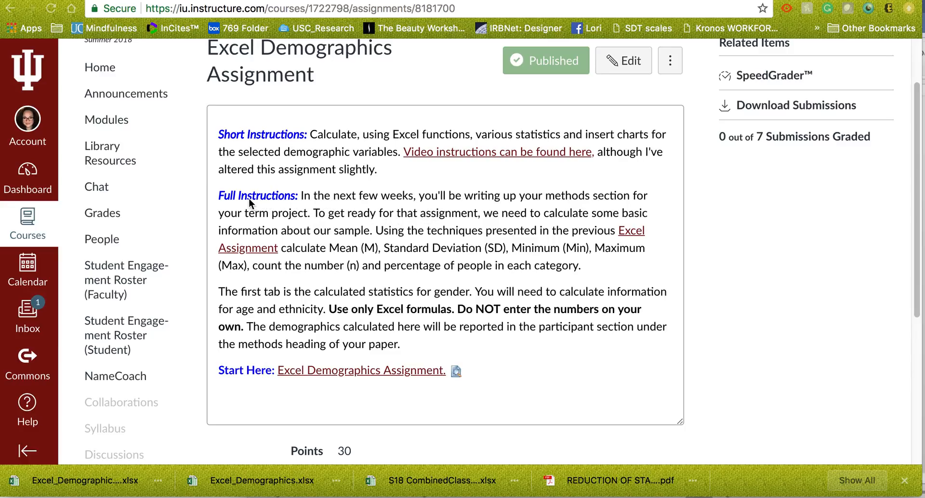
{"action": "mouse_move", "coordinate": [354, 181]}
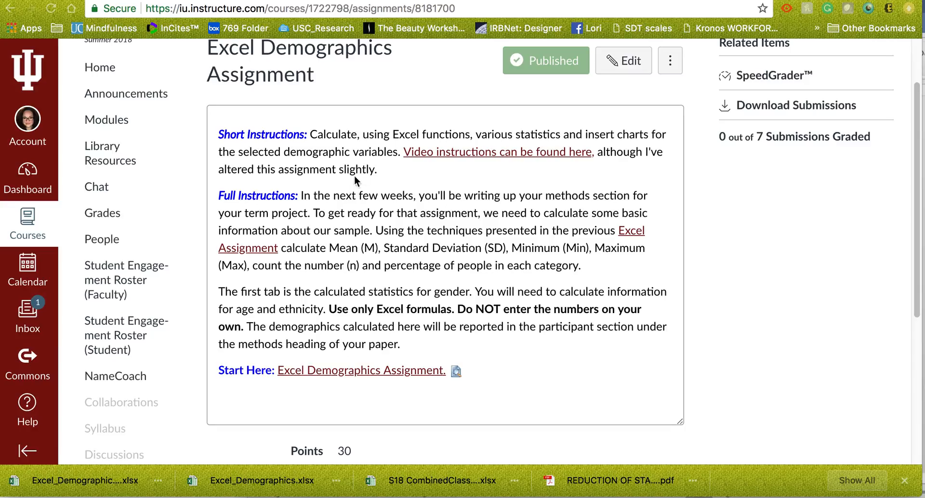
{"action": "mouse_move", "coordinate": [643, 197]}
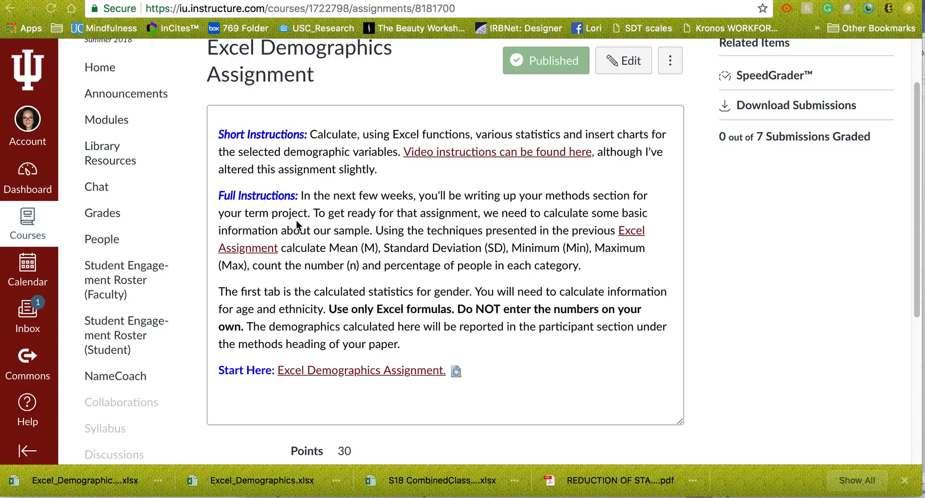
{"action": "mouse_move", "coordinate": [295, 231]}
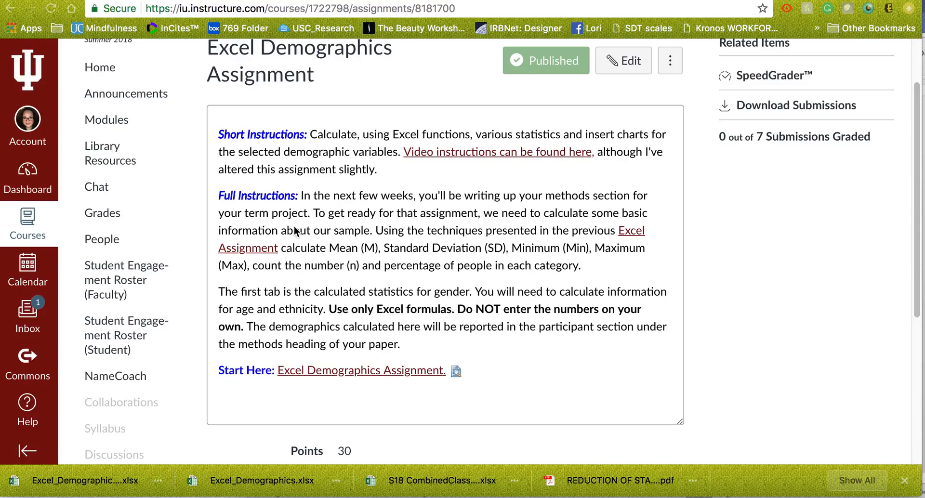
{"action": "mouse_move", "coordinate": [405, 236]}
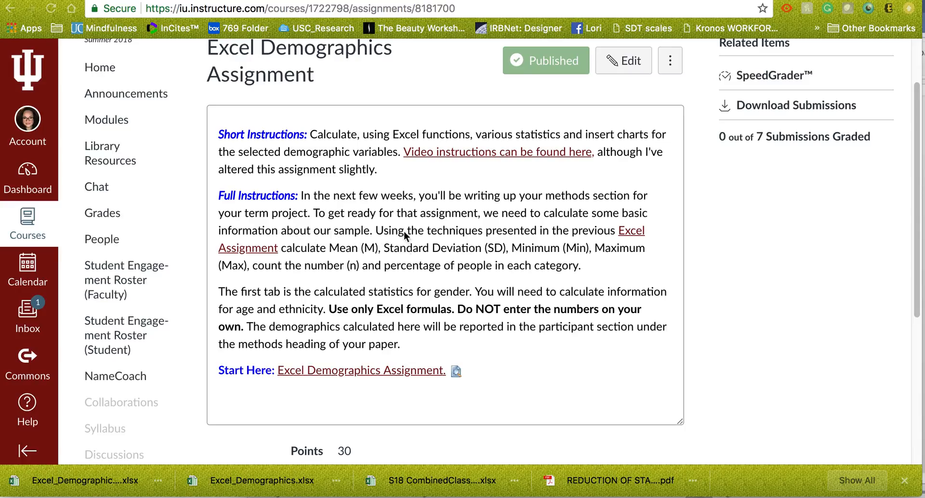
{"action": "mouse_move", "coordinate": [631, 231]}
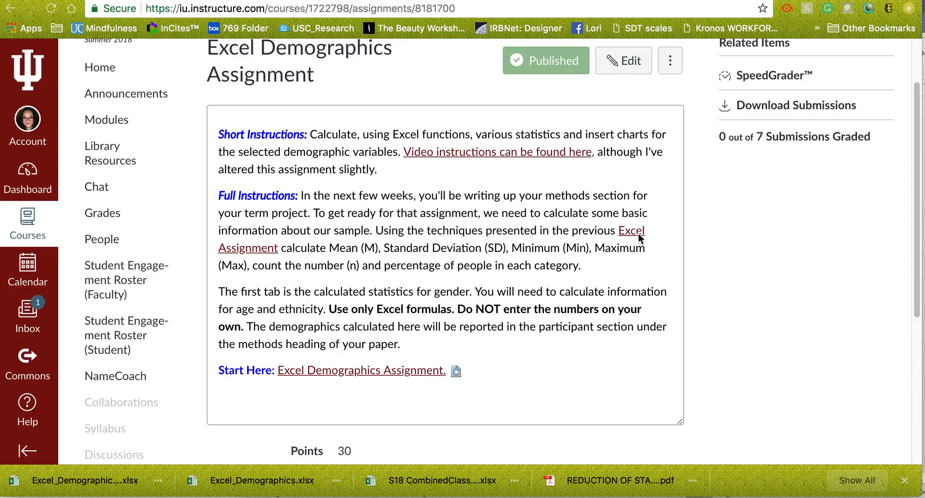
{"action": "mouse_move", "coordinate": [242, 254]}
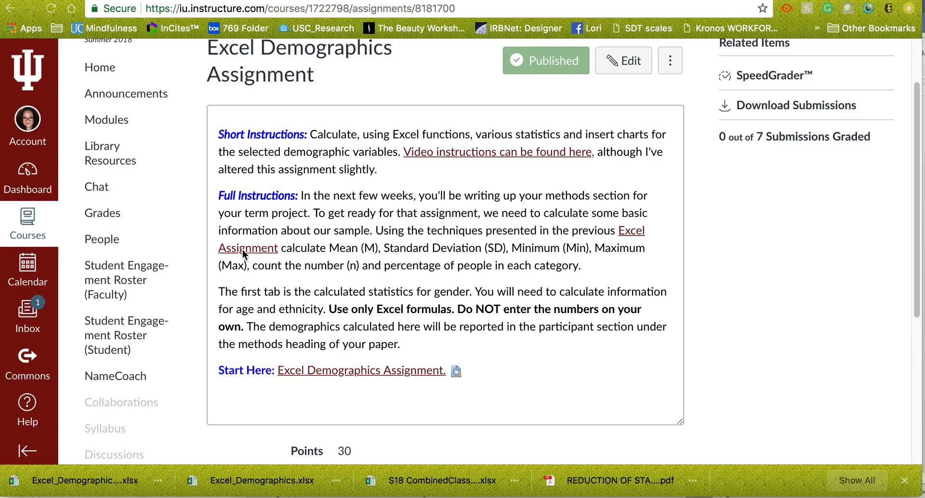
{"action": "mouse_move", "coordinate": [444, 256]}
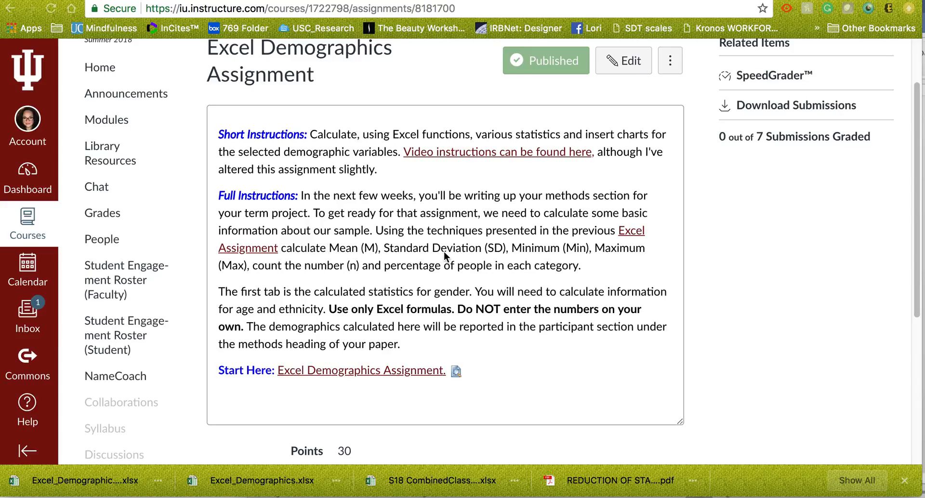
{"action": "mouse_move", "coordinate": [534, 250]}
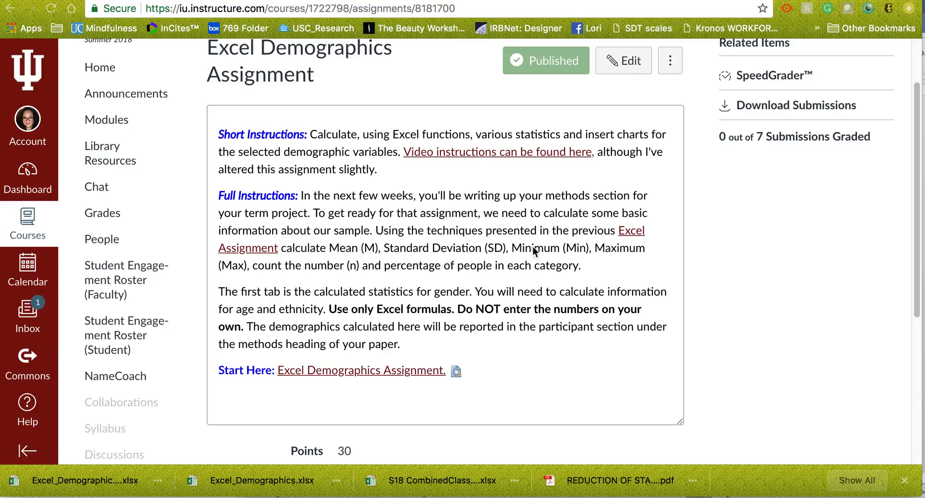
{"action": "mouse_move", "coordinate": [589, 263]}
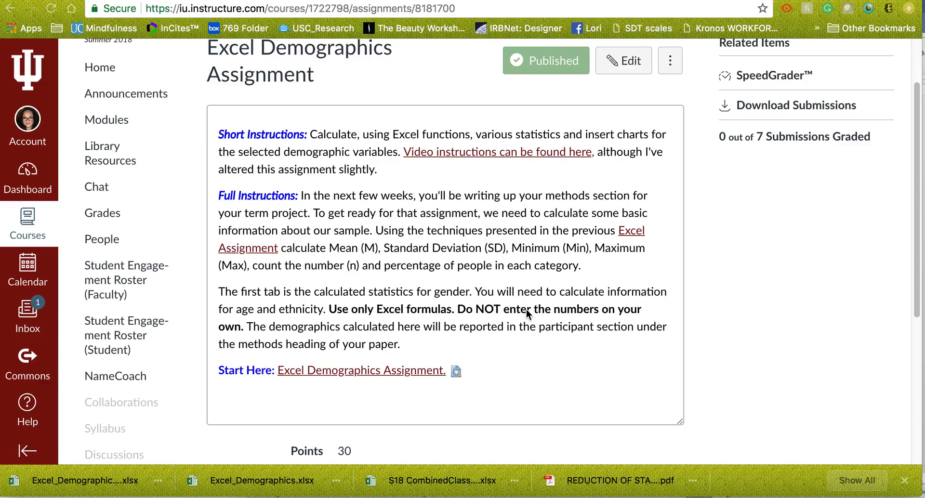
{"action": "mouse_move", "coordinate": [538, 309]}
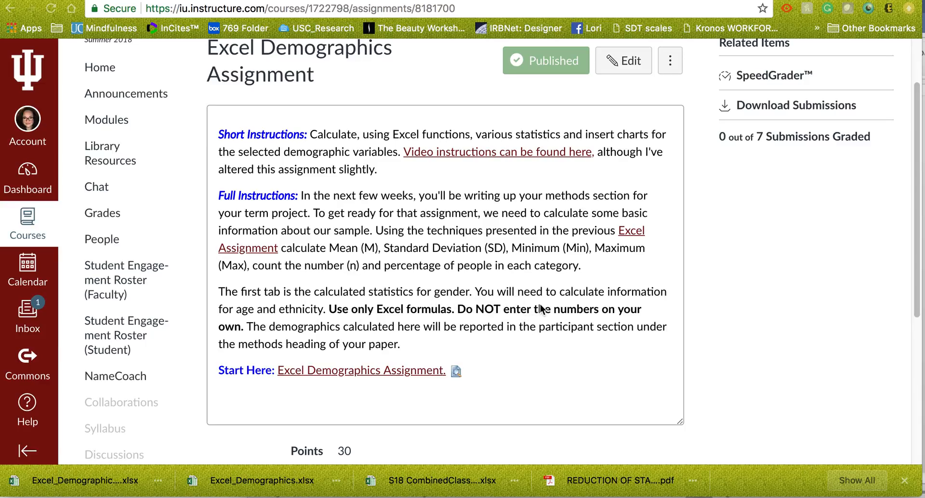
{"action": "mouse_move", "coordinate": [512, 319]}
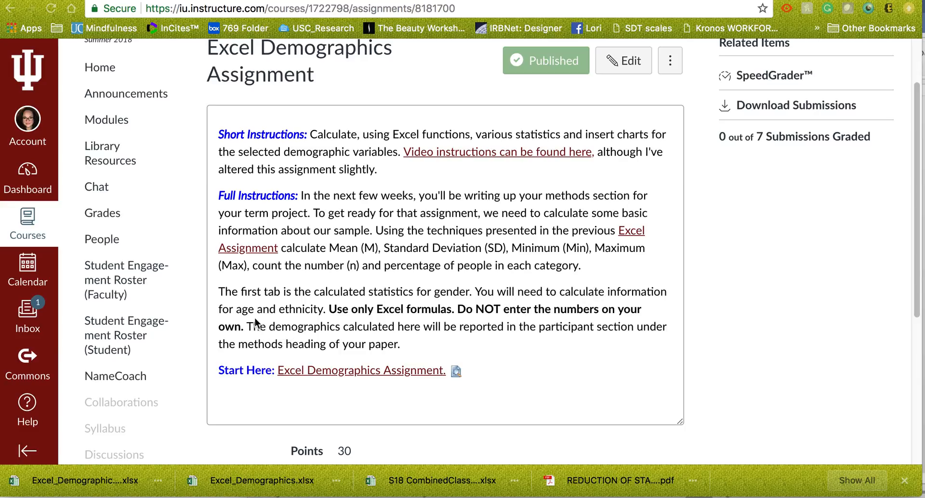
{"action": "mouse_move", "coordinate": [240, 318]}
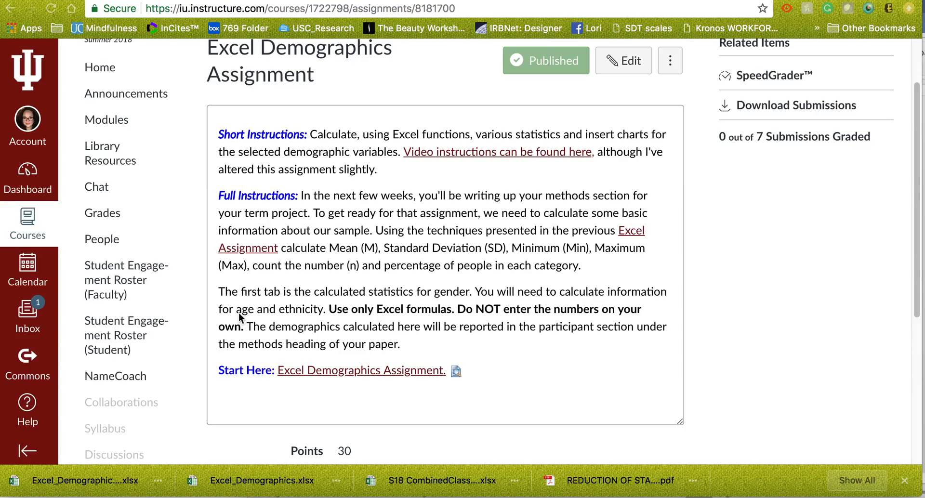
{"action": "mouse_move", "coordinate": [341, 320]}
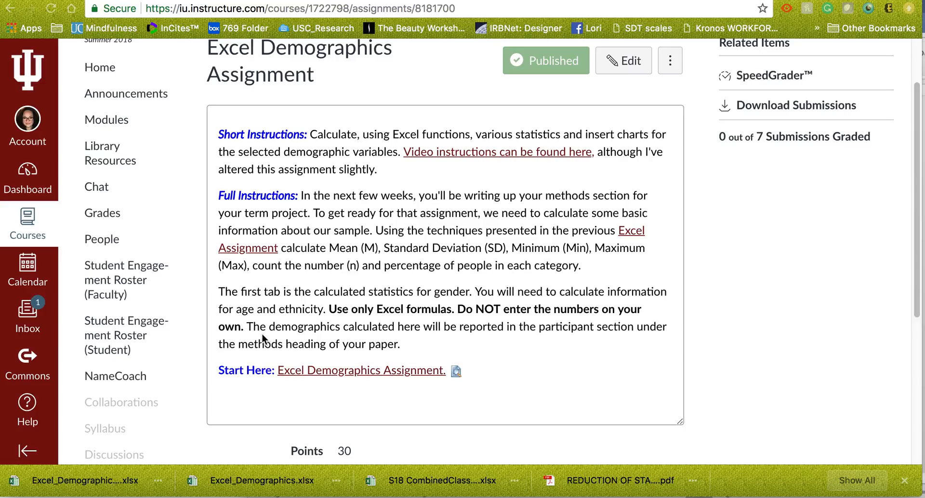
{"action": "mouse_move", "coordinate": [299, 343]}
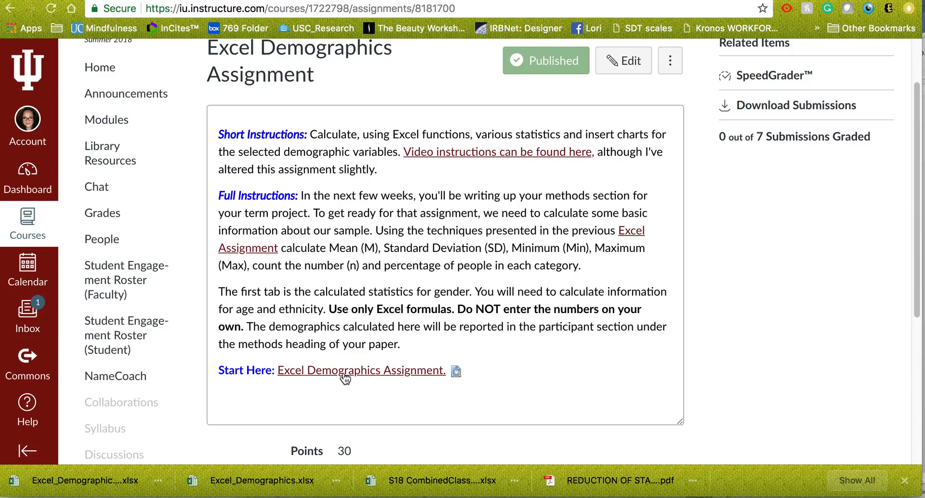
{"action": "mouse_move", "coordinate": [455, 372]}
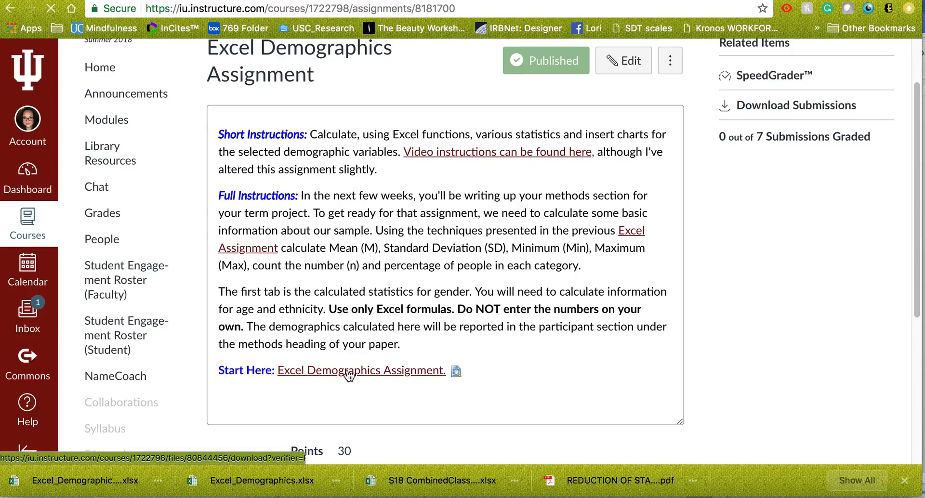
Step: Open the Excel Demographics Assignment workbook from the Canvas 'Start Here' link
{"action": "left_click", "coordinate": [359, 370]}
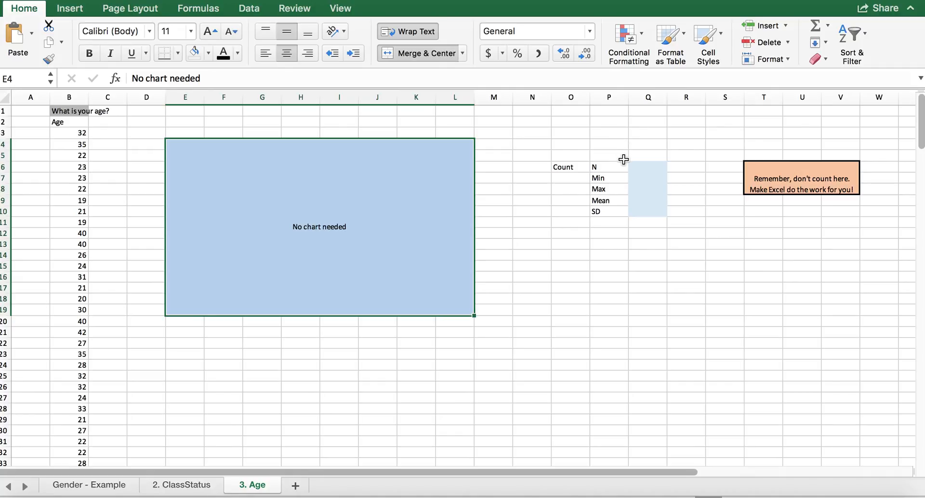
{"action": "mouse_move", "coordinate": [95, 466]}
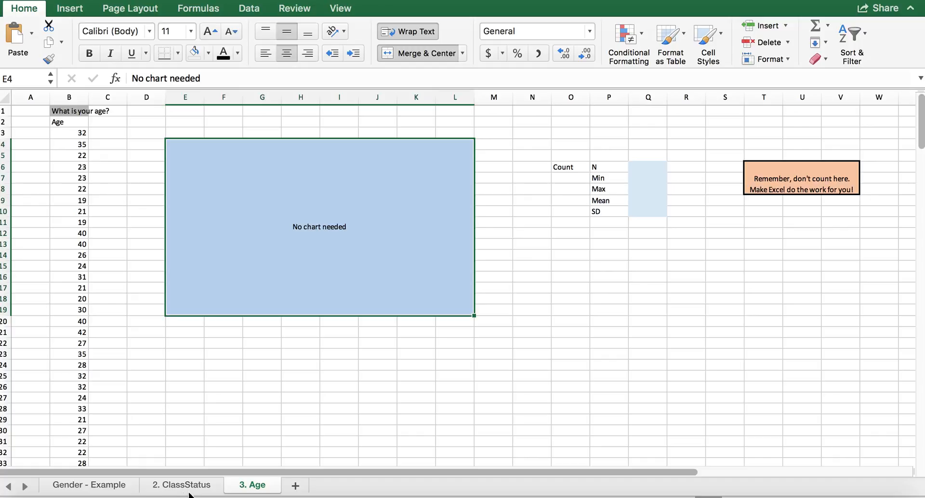
Step: View the Gender - Example sheet with its gender counts, percentages and pie chart
{"action": "left_click", "coordinate": [89, 484]}
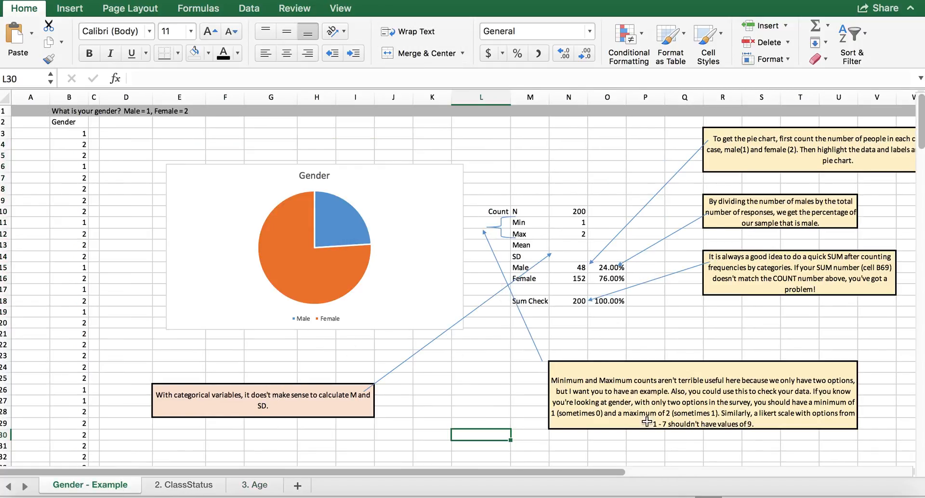
{"action": "mouse_move", "coordinate": [767, 180]}
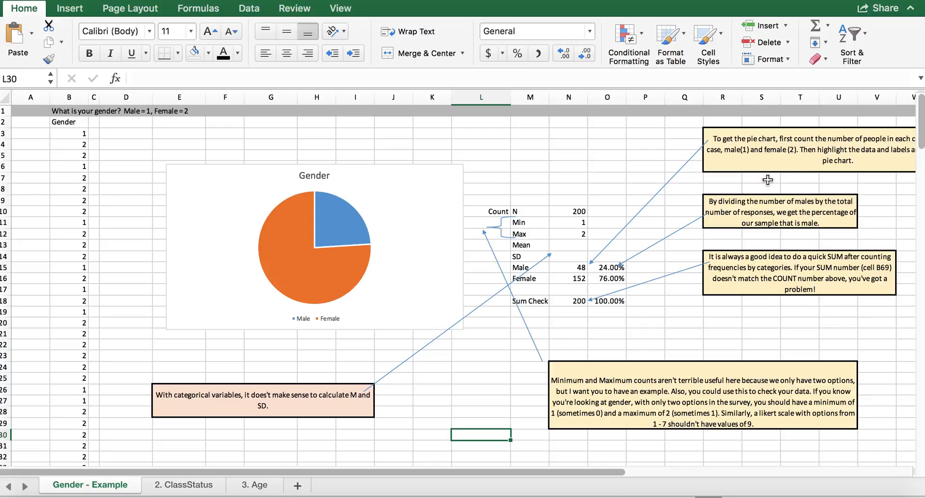
{"action": "mouse_move", "coordinate": [751, 283]}
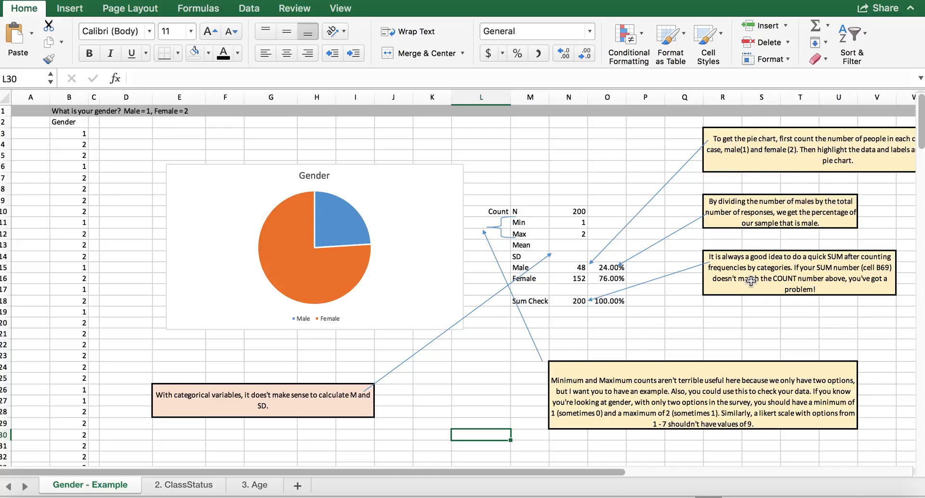
{"action": "mouse_move", "coordinate": [775, 226]}
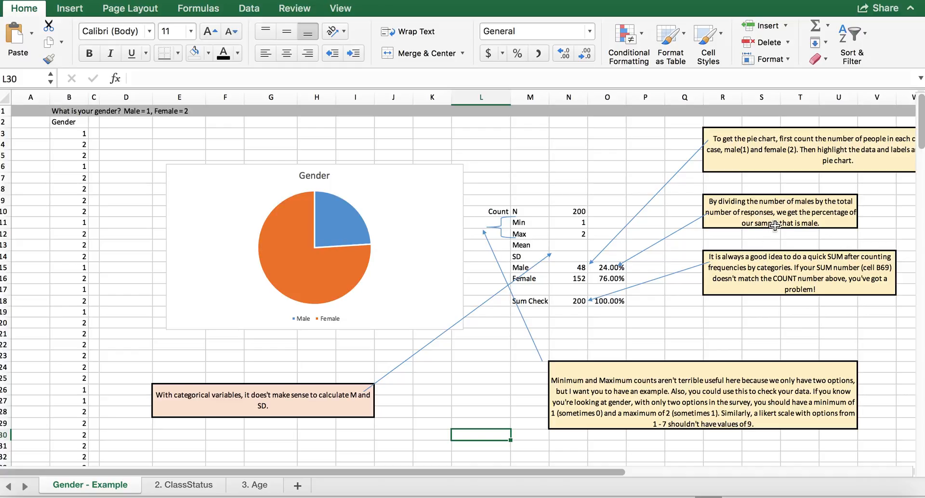
{"action": "mouse_move", "coordinate": [781, 144]}
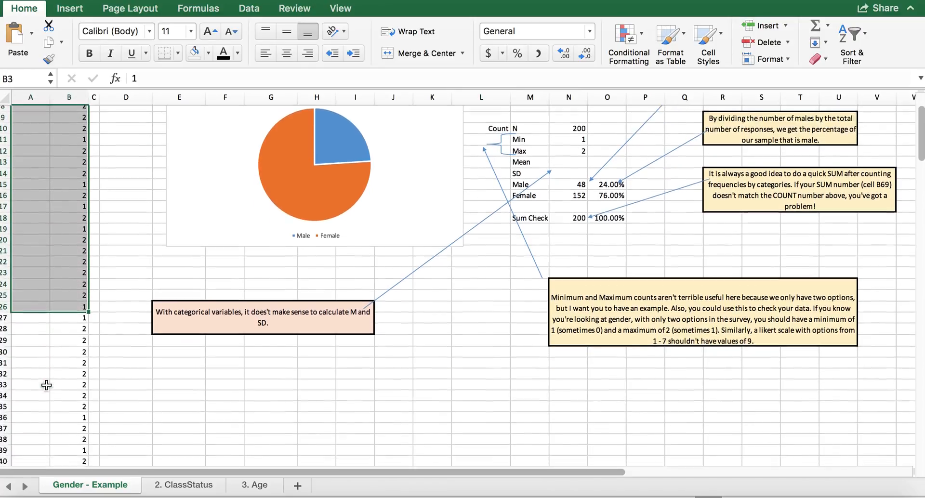
{"action": "scroll", "scroll_direction": "down", "scroll_amount": 3}
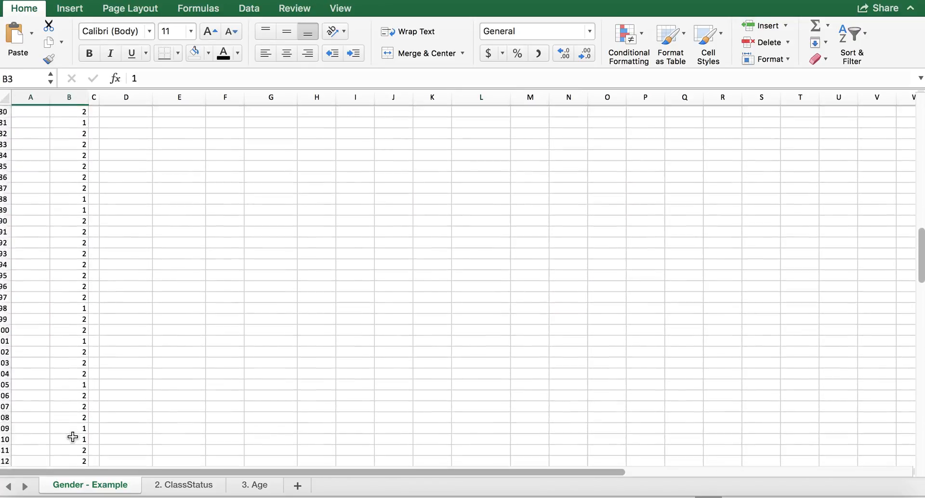
{"action": "scroll", "scroll_direction": "down", "scroll_amount": 3}
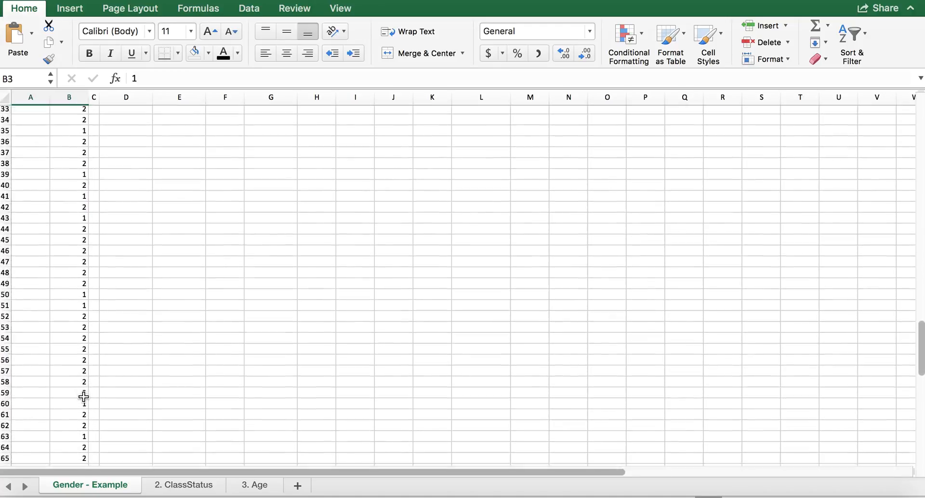
{"action": "scroll", "scroll_direction": "down", "scroll_amount": 3}
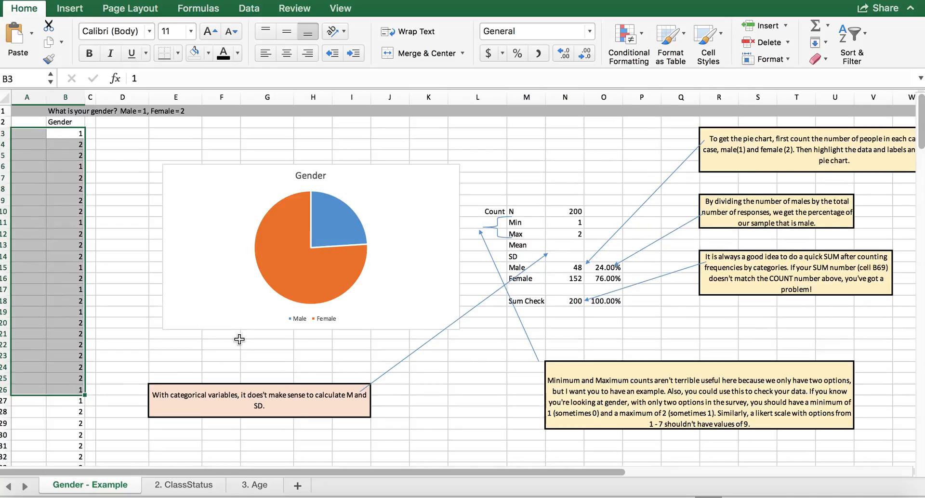
{"action": "left_click", "coordinate": [221, 333]}
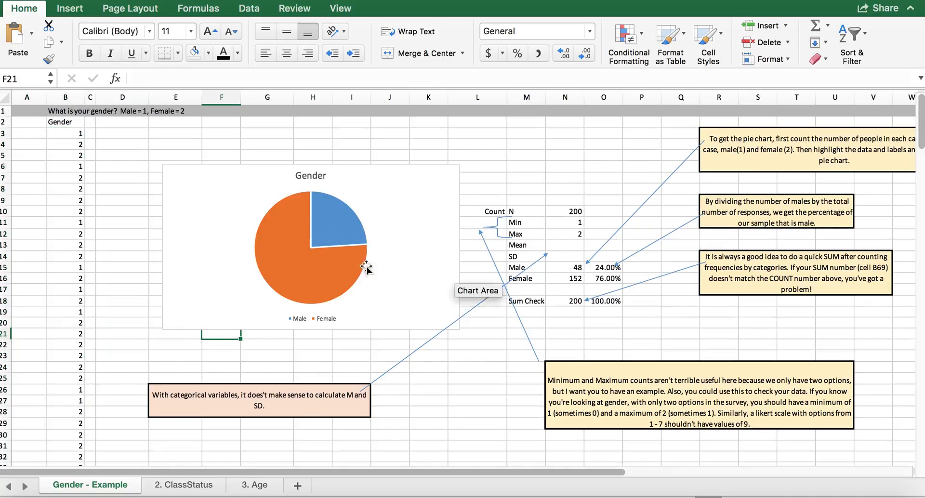
{"action": "left_click", "coordinate": [65, 133]}
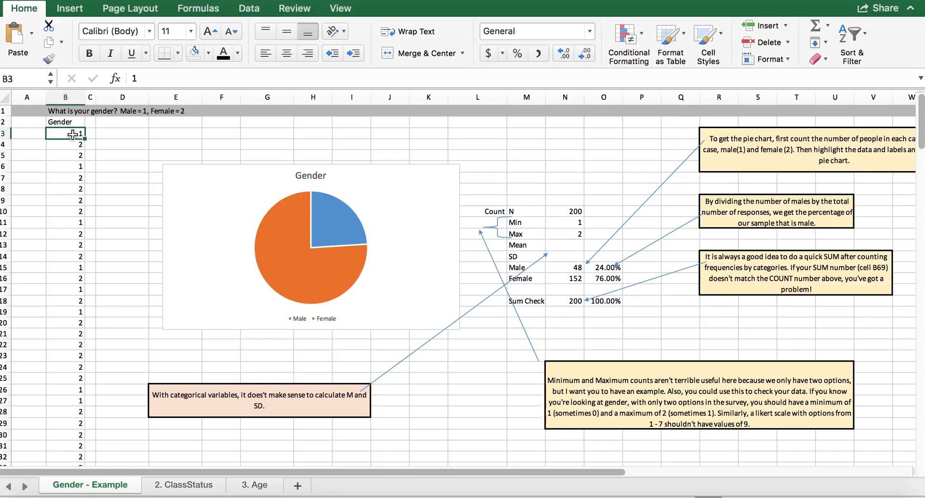
{"action": "mouse_move", "coordinate": [100, 133]}
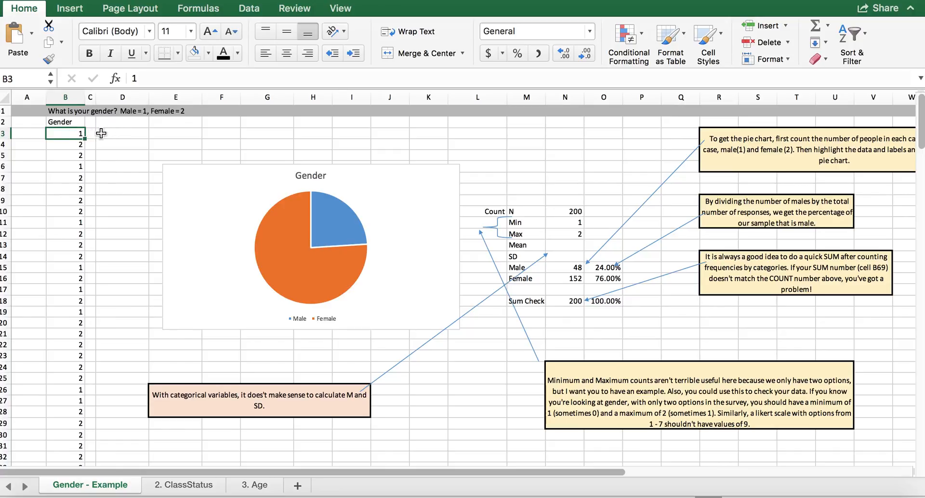
{"action": "mouse_move", "coordinate": [144, 115]}
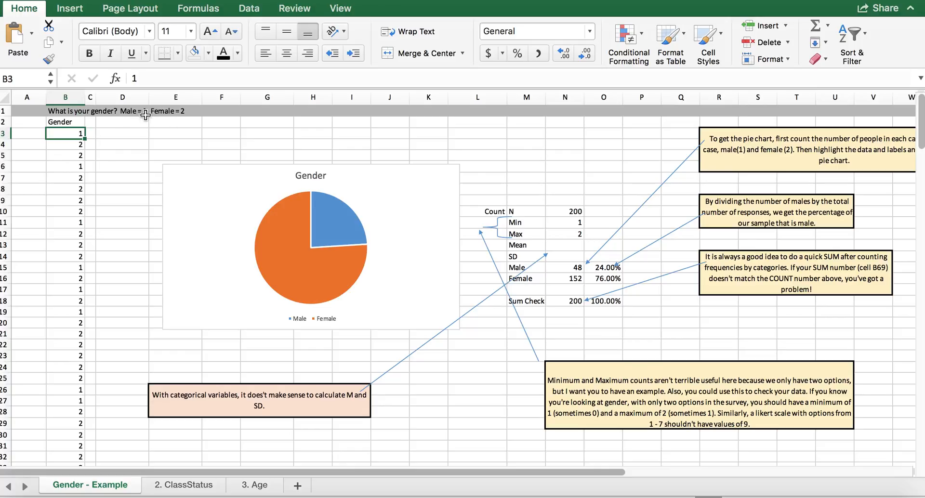
{"action": "mouse_move", "coordinate": [199, 112]}
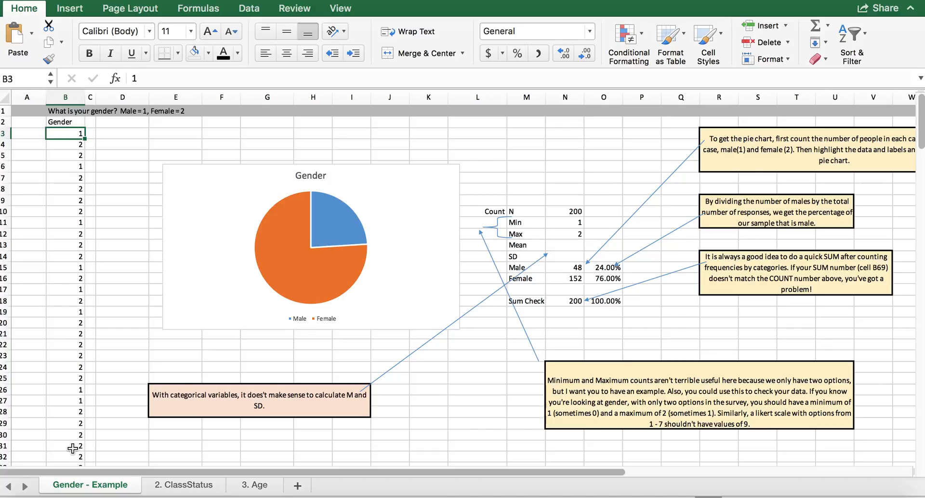
{"action": "scroll", "scroll_direction": "down", "scroll_amount": 3}
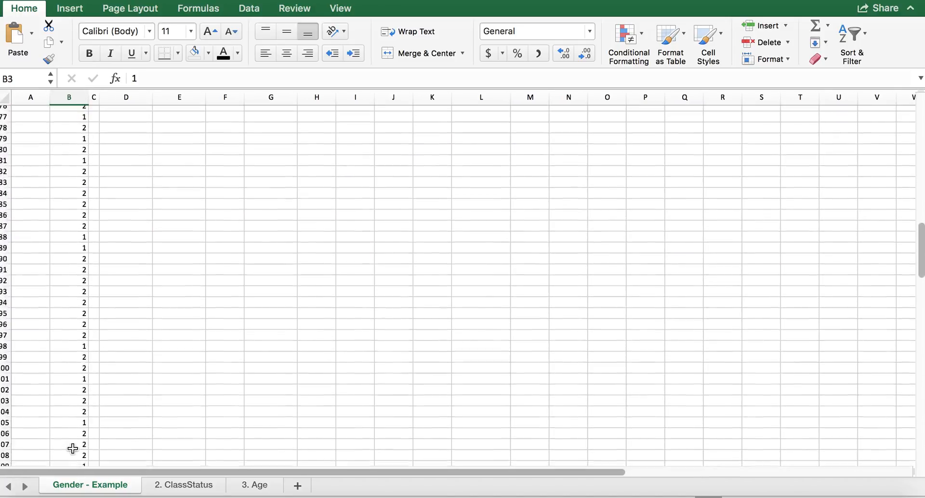
{"action": "scroll", "scroll_direction": "down", "scroll_amount": 3}
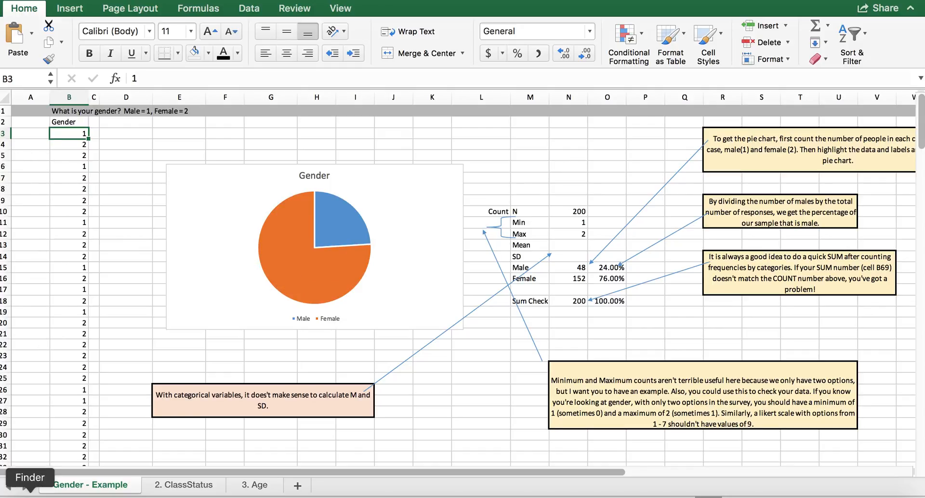
{"action": "mouse_move", "coordinate": [274, 230]}
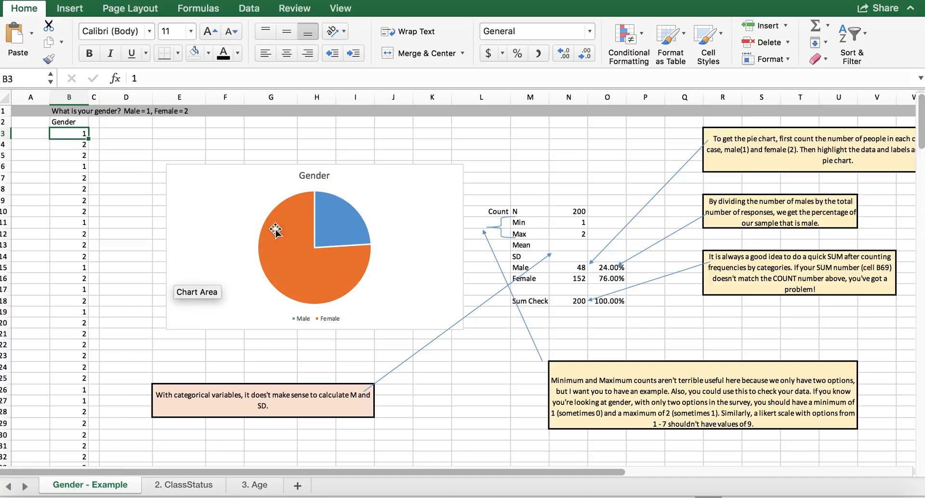
{"action": "mouse_move", "coordinate": [95, 184]}
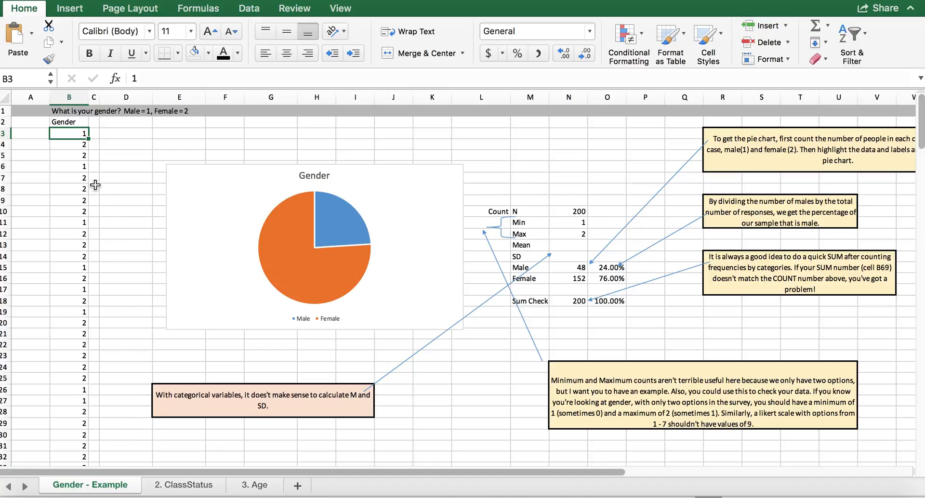
{"action": "mouse_move", "coordinate": [546, 154]}
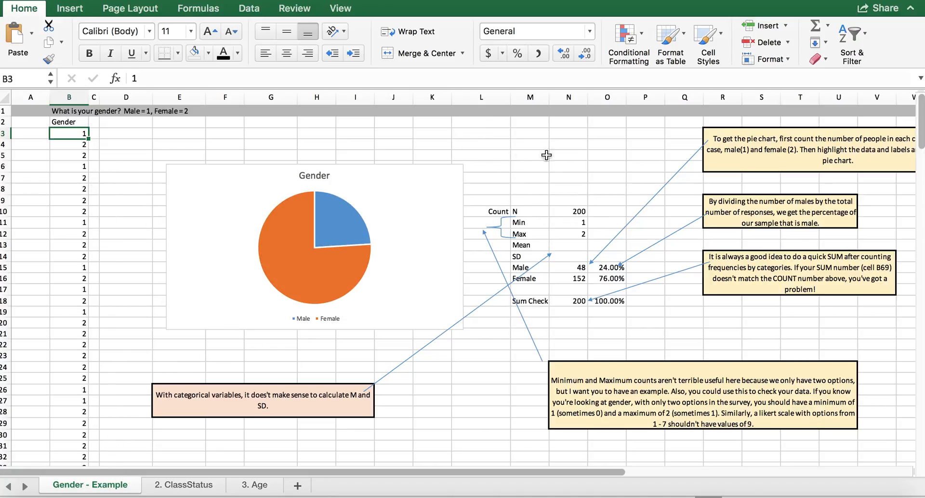
{"action": "mouse_move", "coordinate": [562, 248]}
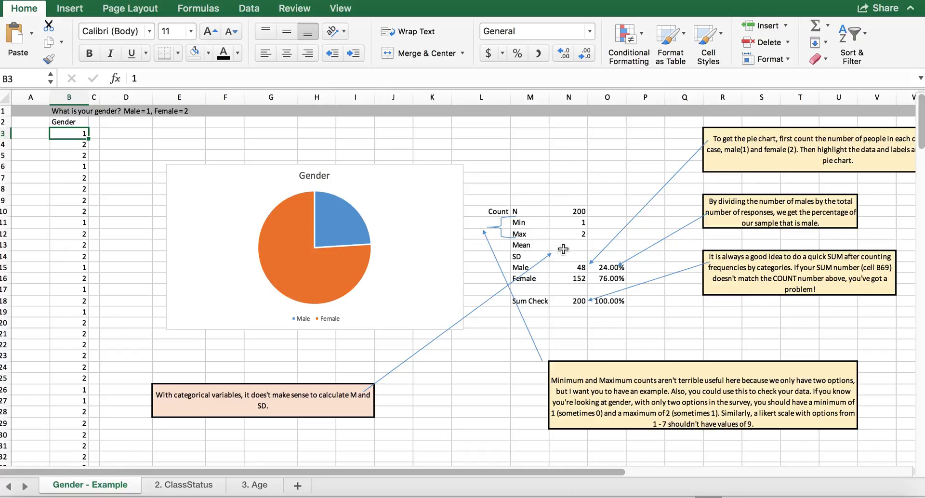
{"action": "mouse_move", "coordinate": [578, 272]}
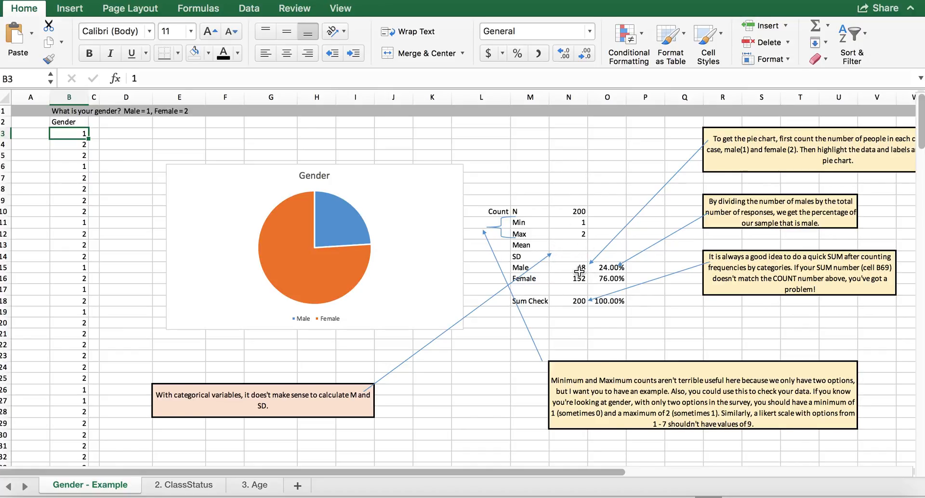
{"action": "left_click", "coordinate": [568, 278]}
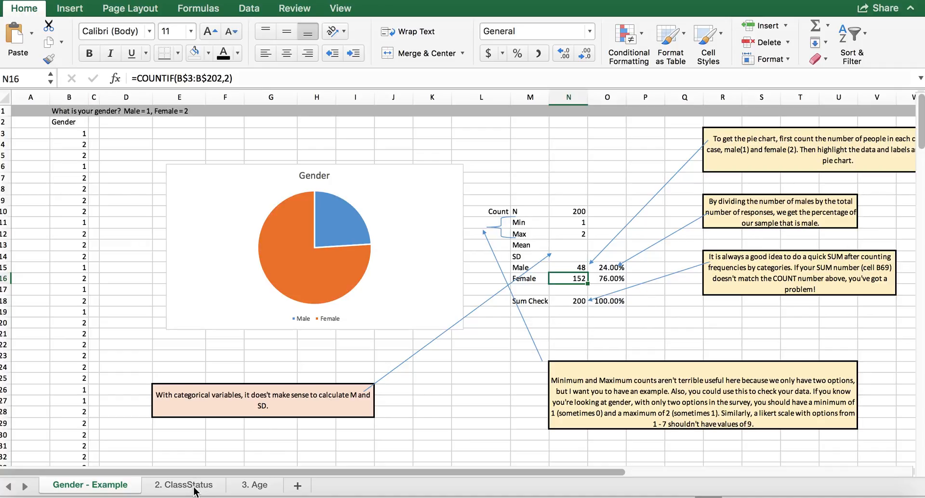
{"action": "left_click", "coordinate": [184, 485]}
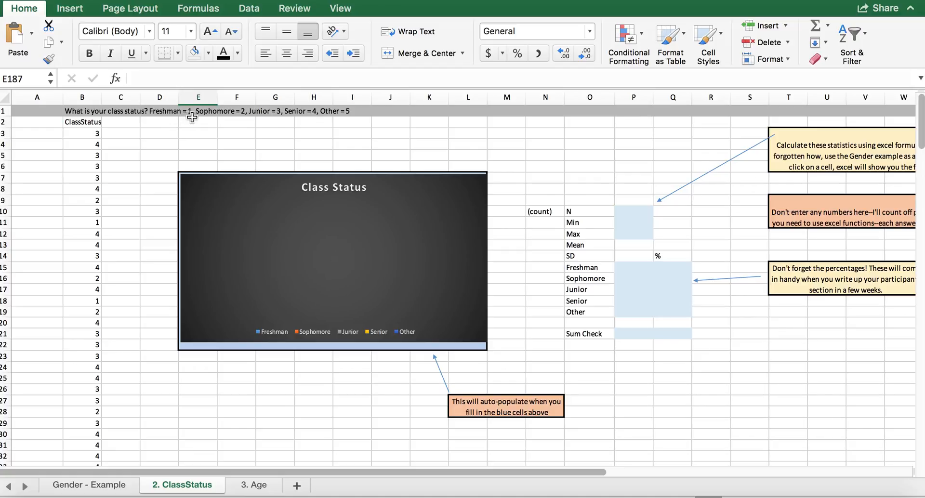
{"action": "mouse_move", "coordinate": [331, 112]}
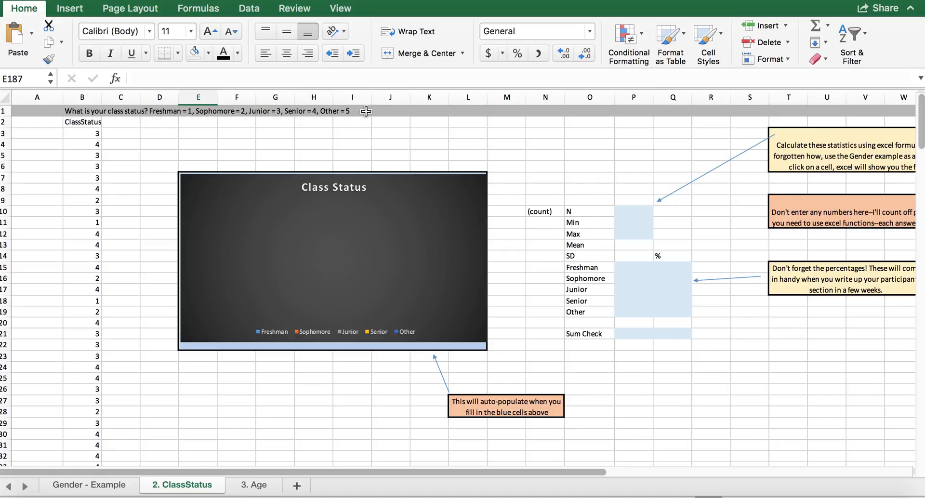
Step: Scroll through the 2. ClassStatus sheet's blank statistics cells, then move to the 3. Age sheet
{"action": "scroll", "scroll_direction": "down", "scroll_amount": 3}
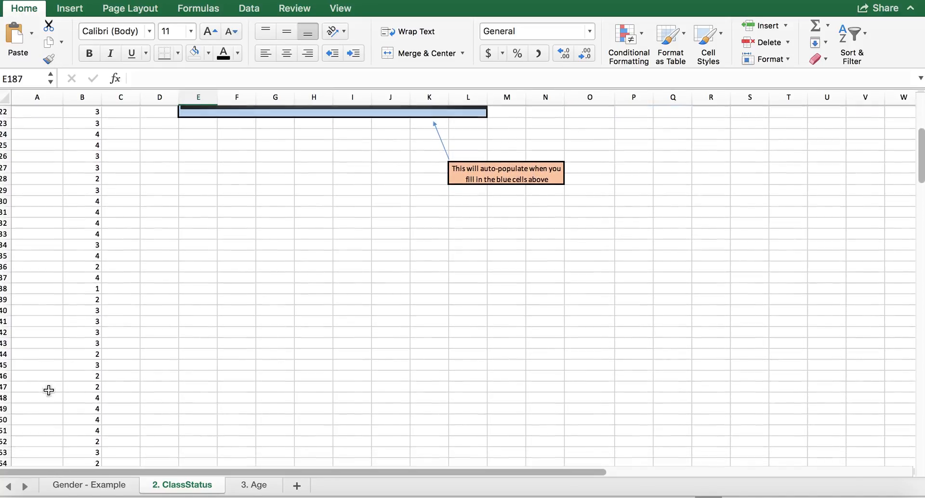
{"action": "scroll", "scroll_direction": "down", "scroll_amount": 3}
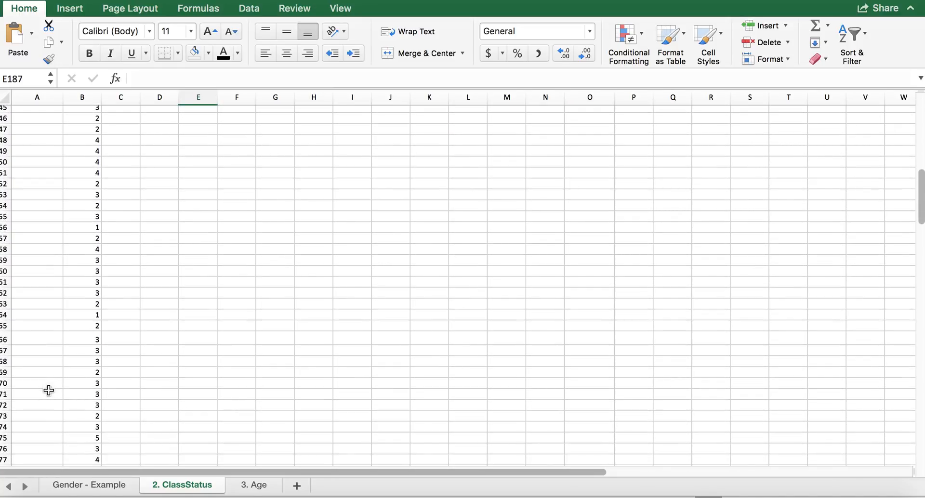
{"action": "scroll", "scroll_direction": "down", "scroll_amount": 3}
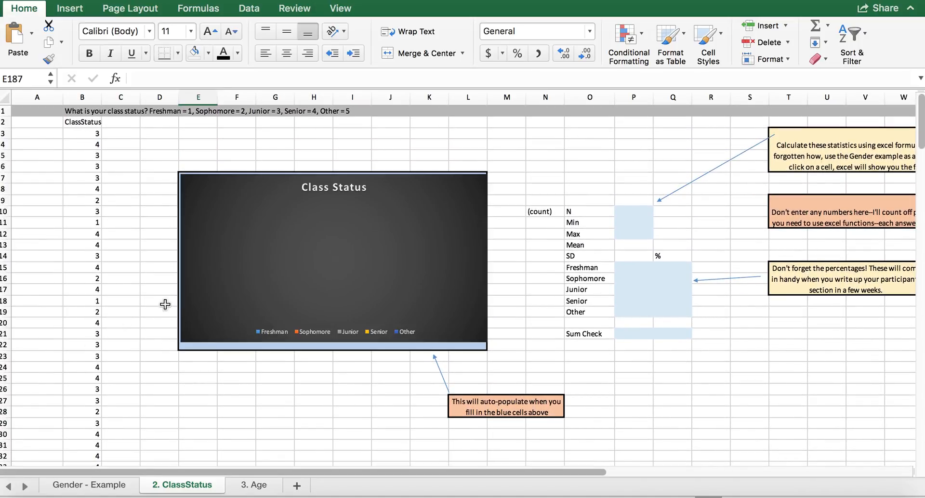
{"action": "mouse_move", "coordinate": [541, 263]}
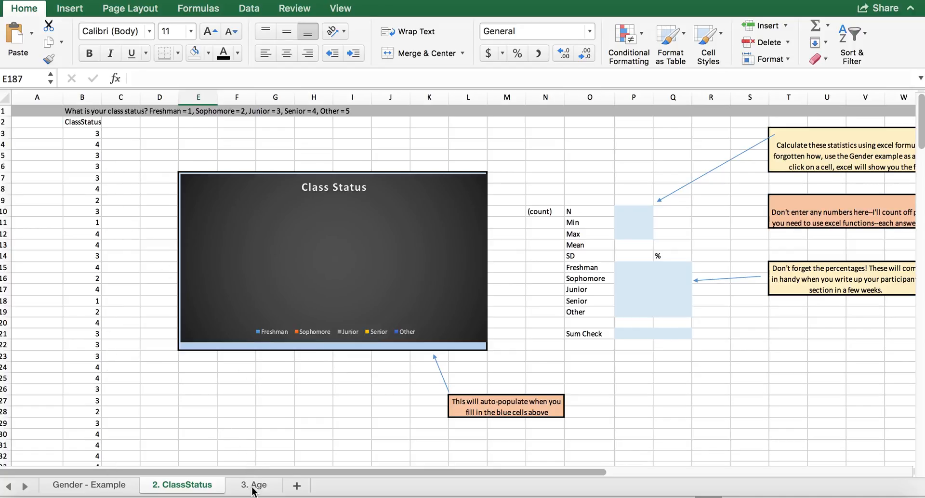
{"action": "mouse_move", "coordinate": [872, 344]}
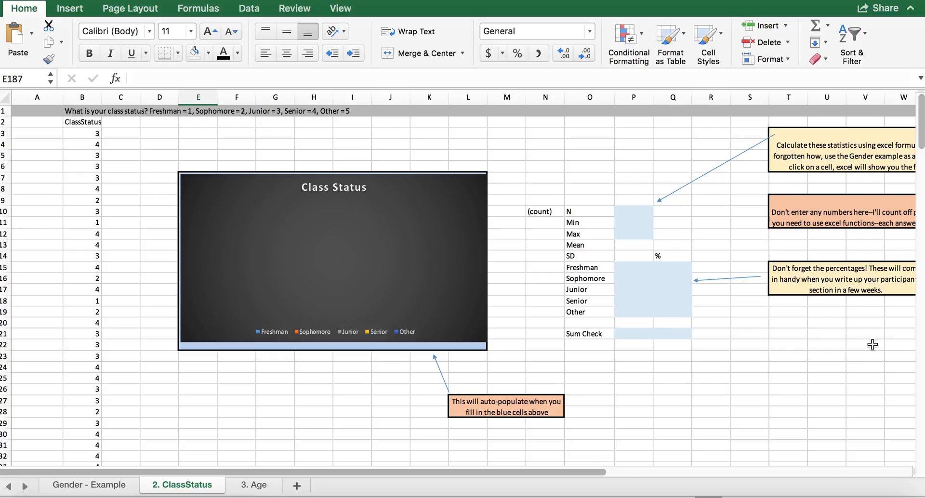
{"action": "mouse_move", "coordinate": [227, 441]}
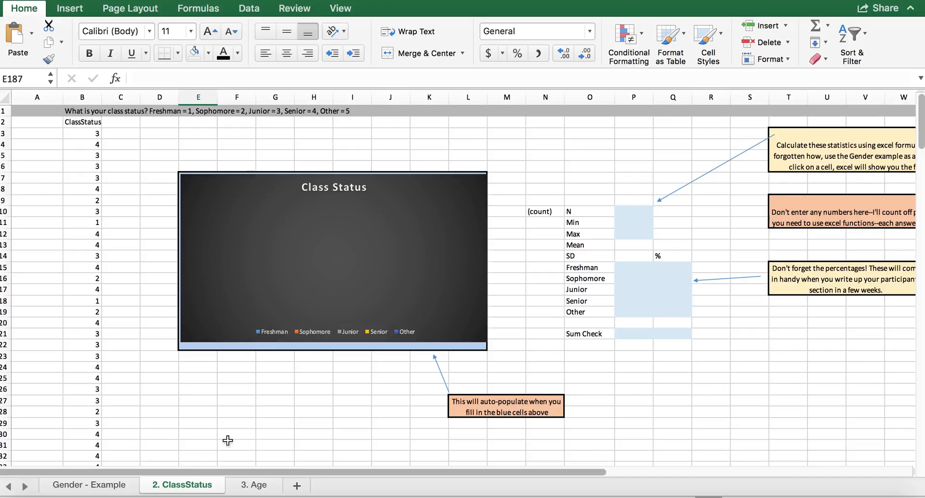
{"action": "mouse_move", "coordinate": [294, 394]}
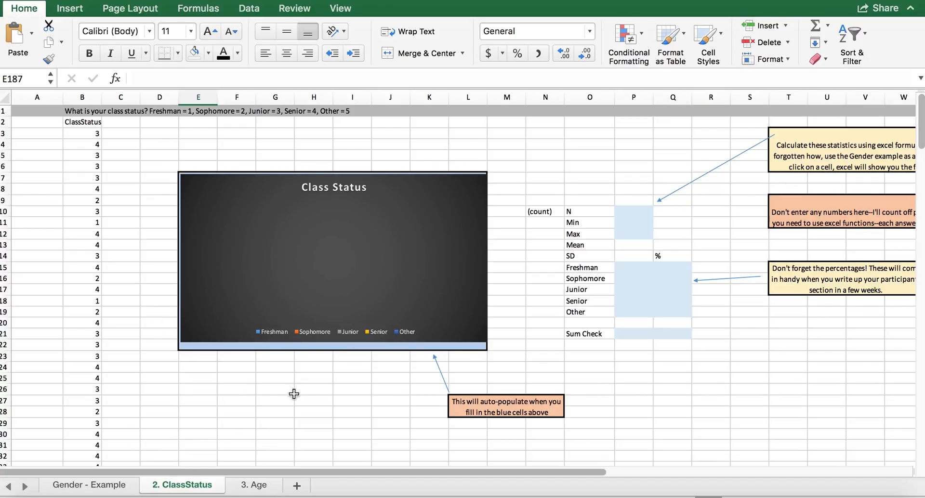
{"action": "left_click", "coordinate": [252, 484]}
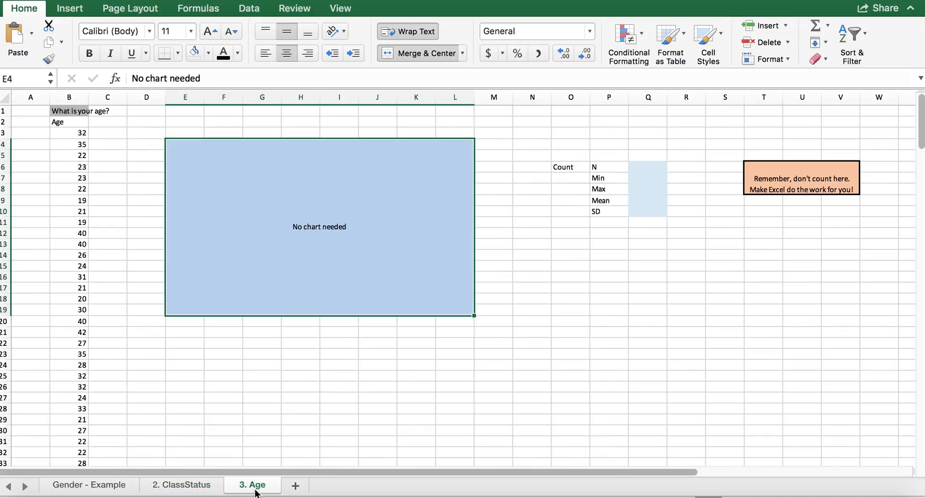
{"action": "mouse_move", "coordinate": [141, 193]}
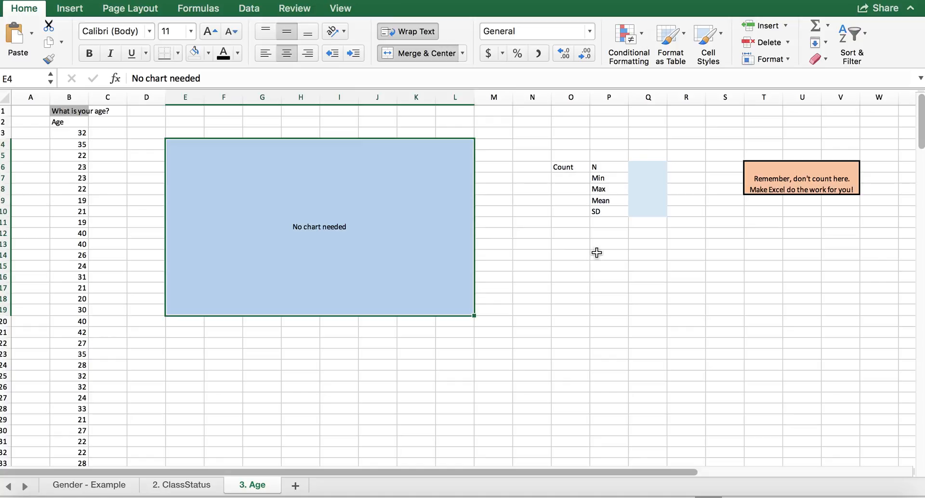
{"action": "mouse_move", "coordinate": [662, 159]}
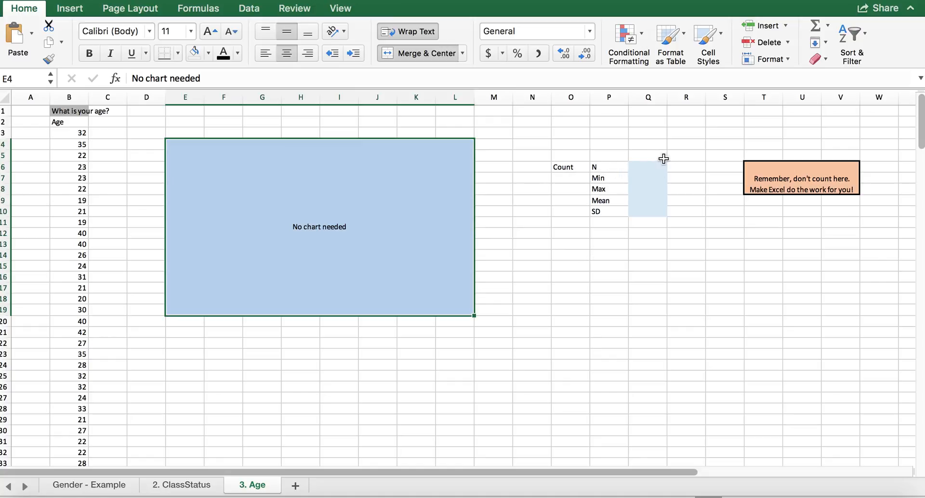
Step: Select the blank age statistic cells in column Q, from N down to SD
{"action": "left_click", "coordinate": [647, 167]}
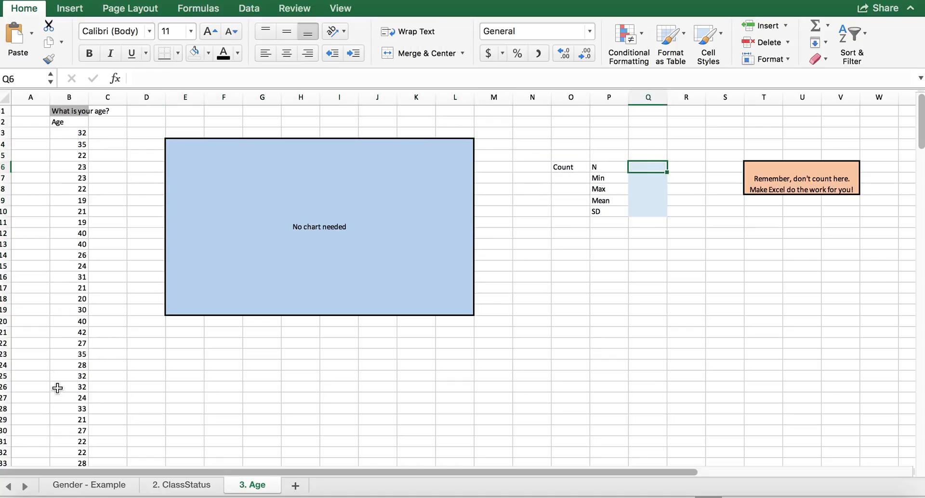
{"action": "mouse_move", "coordinate": [147, 274]}
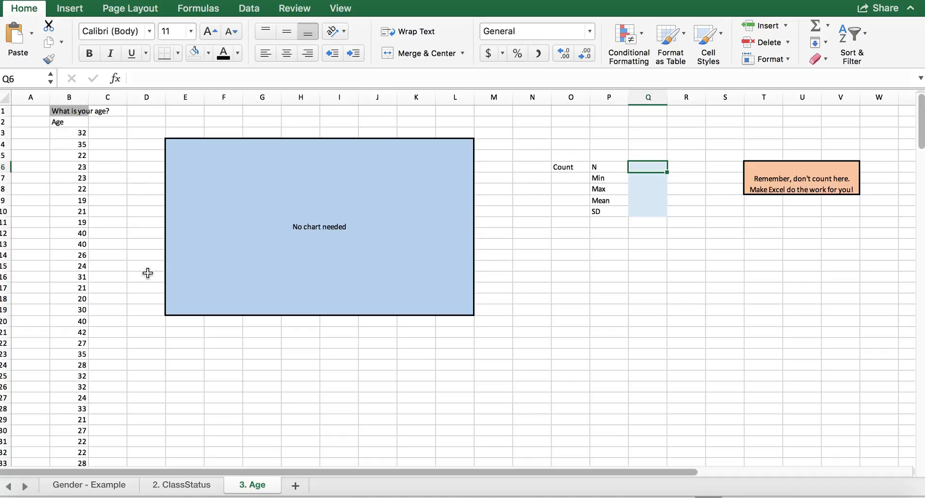
{"action": "mouse_move", "coordinate": [72, 462]}
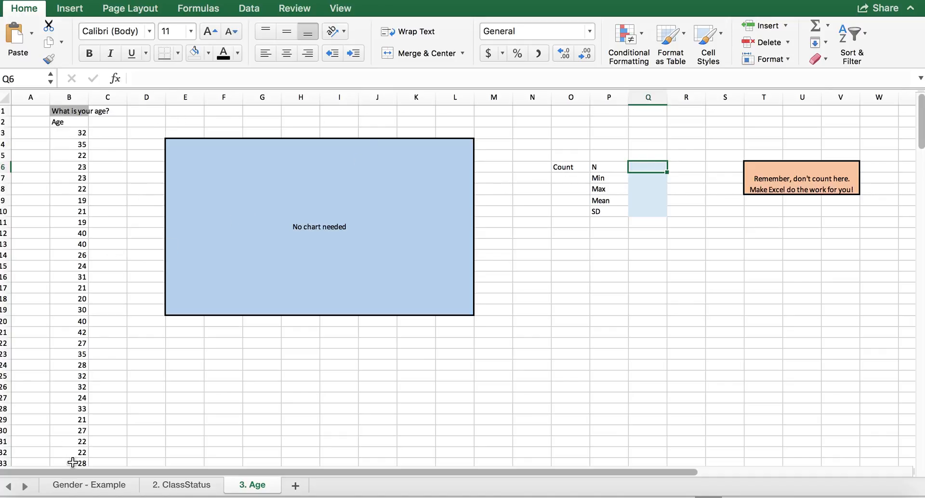
{"action": "left_click", "coordinate": [646, 178]}
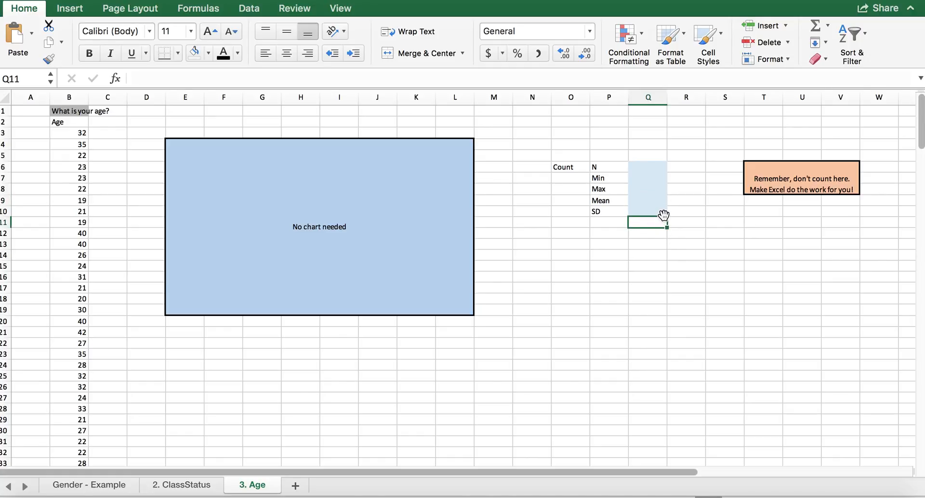
{"action": "left_click", "coordinate": [647, 212]}
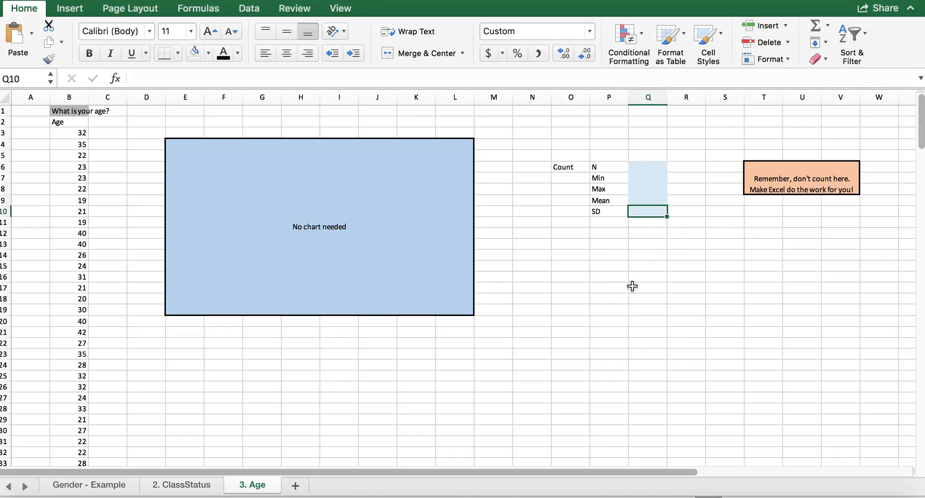
{"action": "mouse_move", "coordinate": [632, 200]}
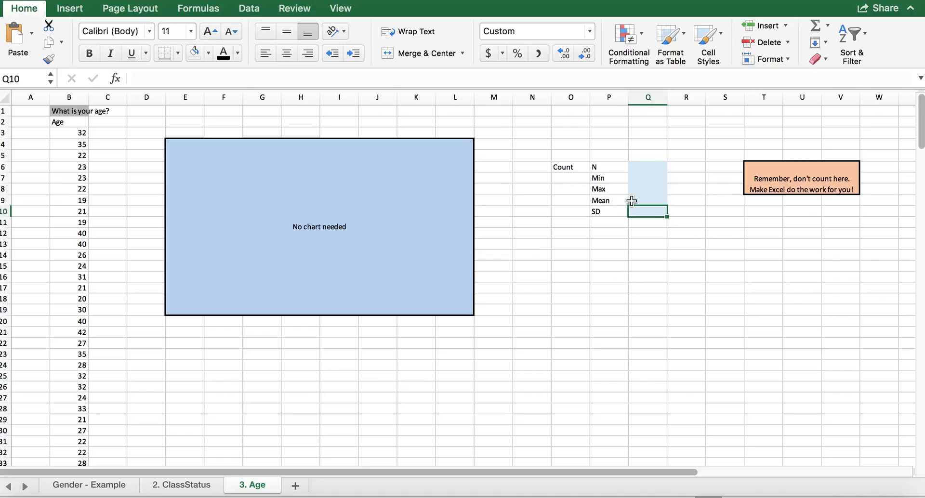
{"action": "mouse_move", "coordinate": [647, 202]}
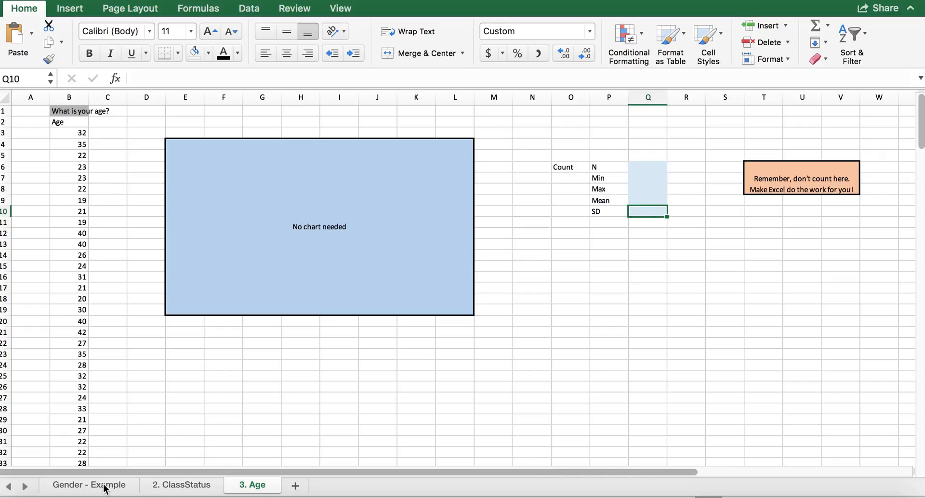
{"action": "left_click", "coordinate": [90, 485]}
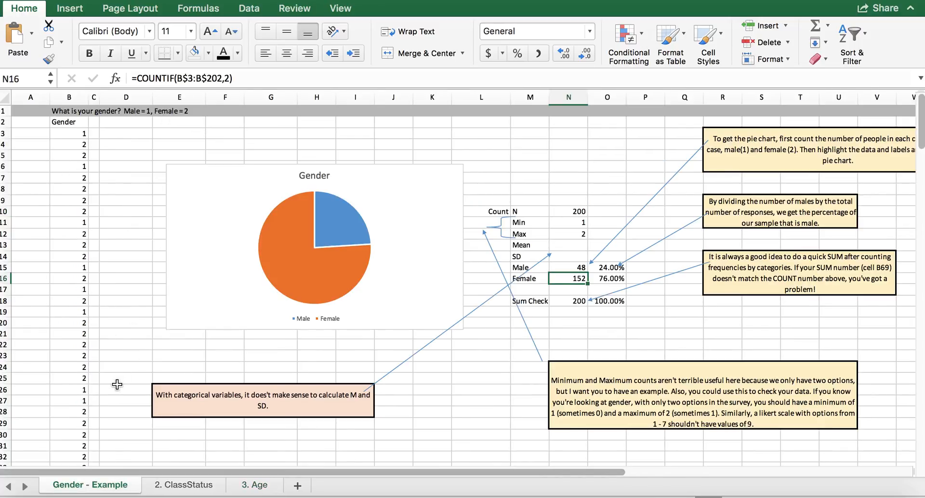
{"action": "mouse_move", "coordinate": [617, 284]}
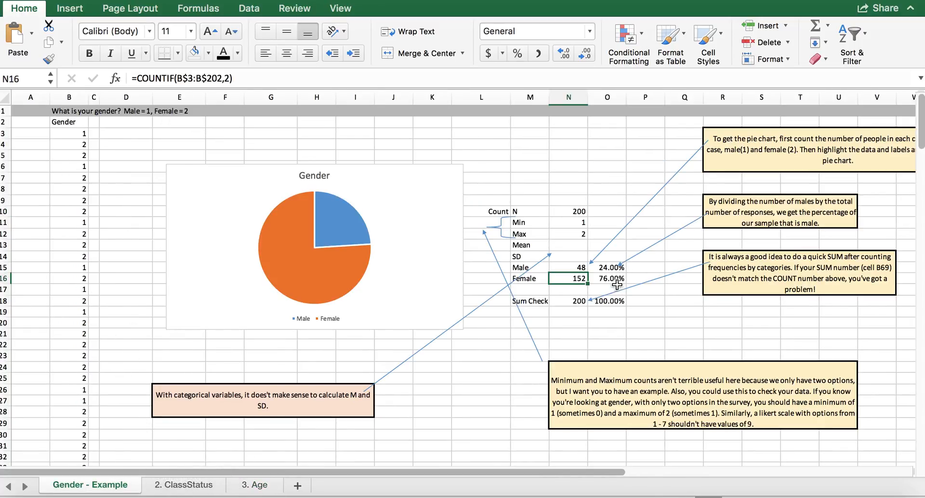
{"action": "left_click", "coordinate": [183, 485]}
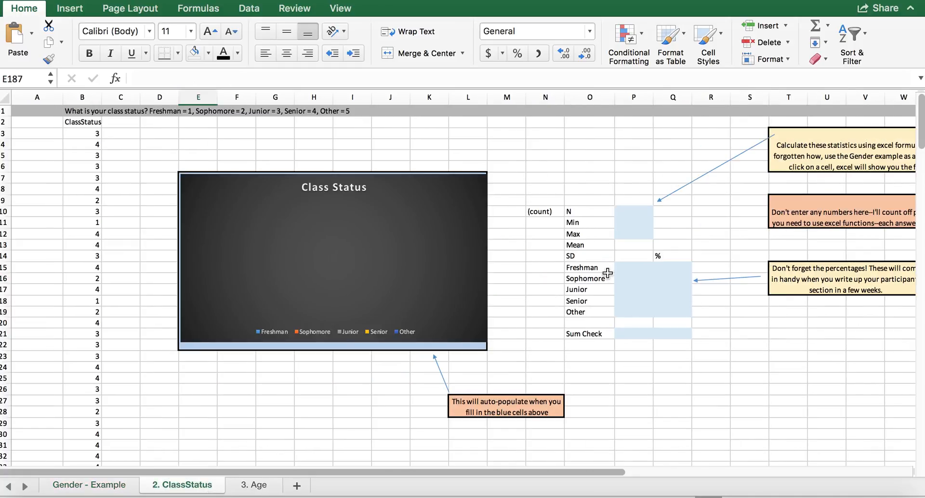
{"action": "mouse_move", "coordinate": [584, 174]}
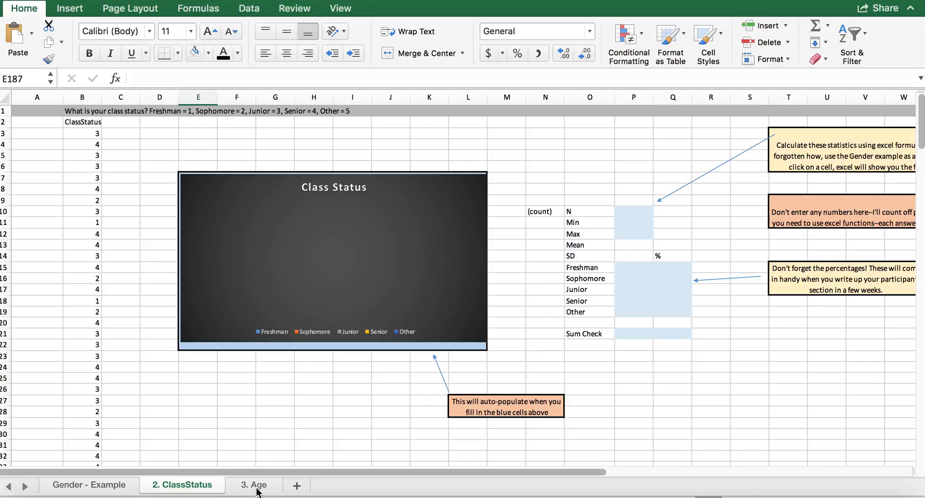
{"action": "left_click", "coordinate": [258, 484]}
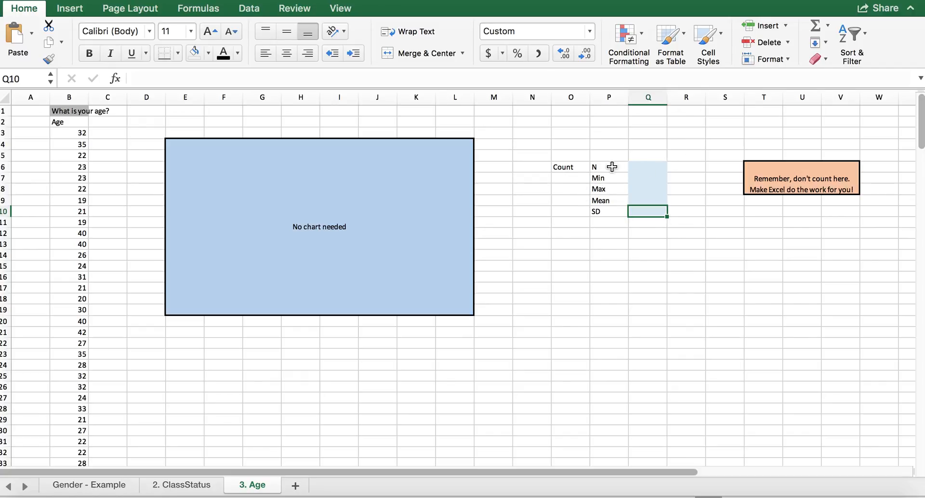
{"action": "mouse_move", "coordinate": [612, 202]}
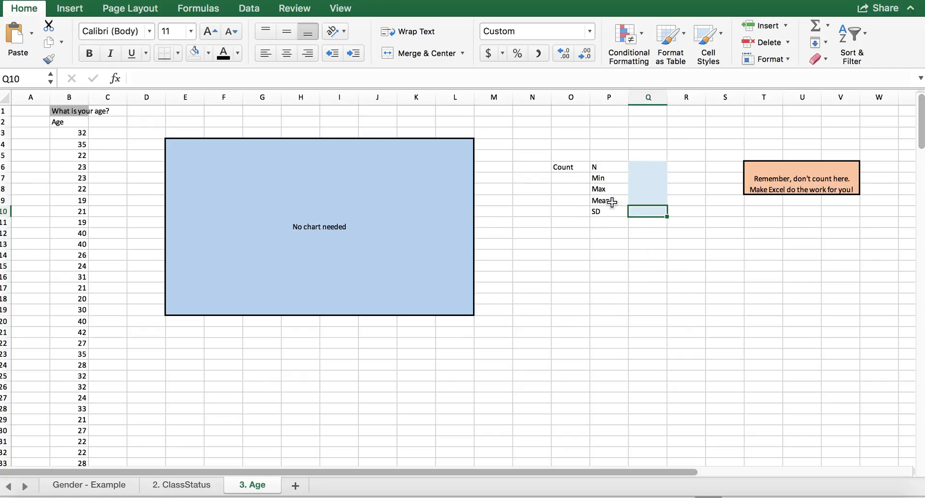
{"action": "mouse_move", "coordinate": [611, 204]}
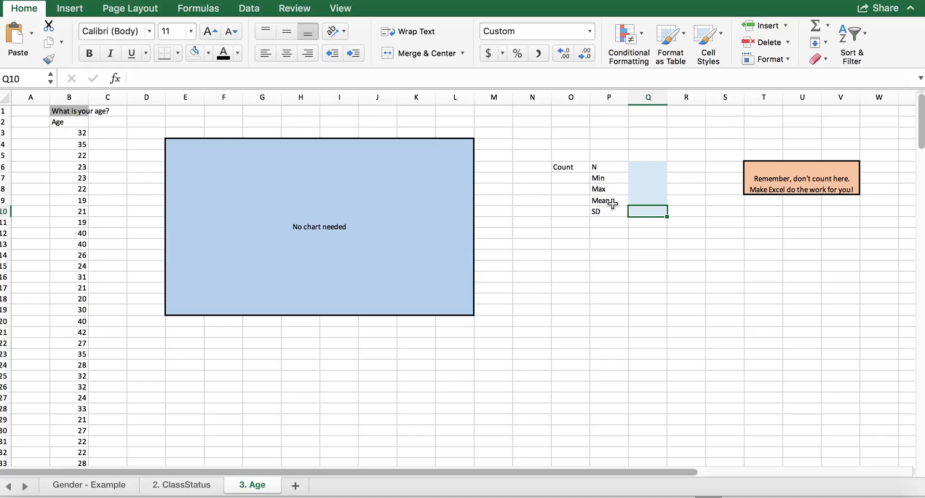
{"action": "mouse_move", "coordinate": [613, 216]}
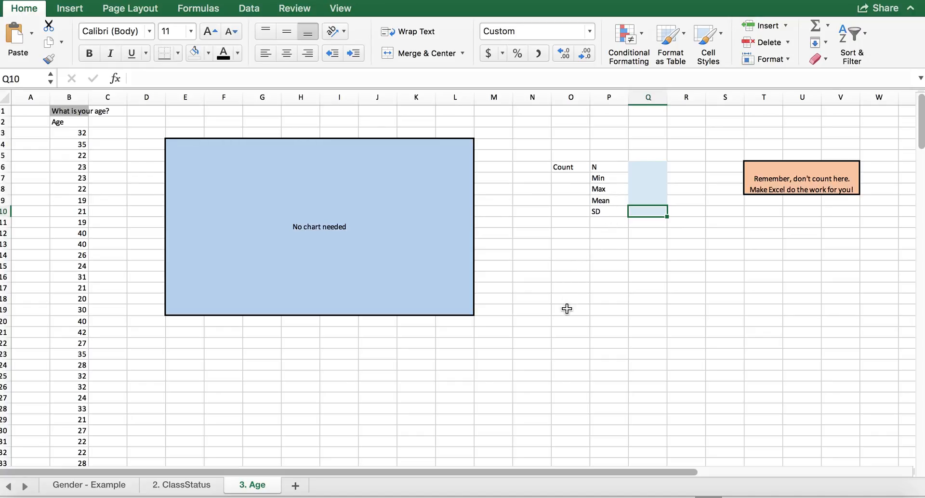
{"action": "mouse_move", "coordinate": [652, 292]}
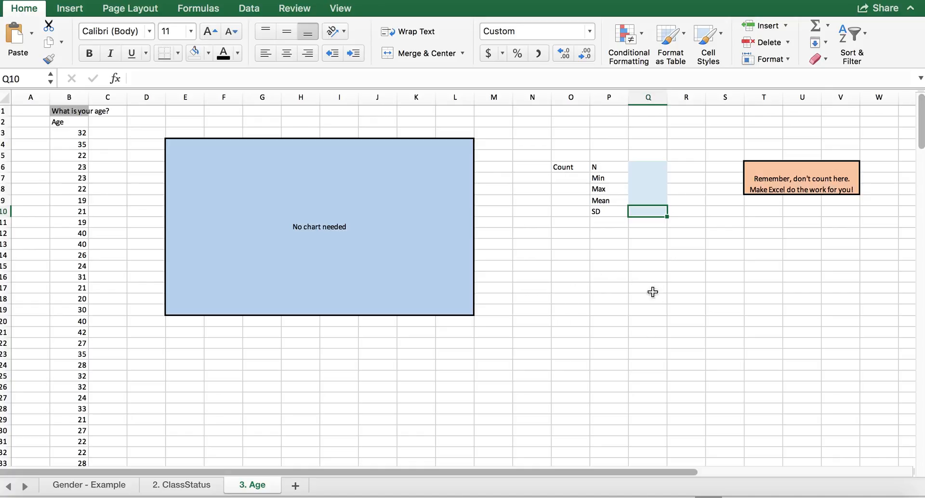
{"action": "mouse_move", "coordinate": [655, 331]}
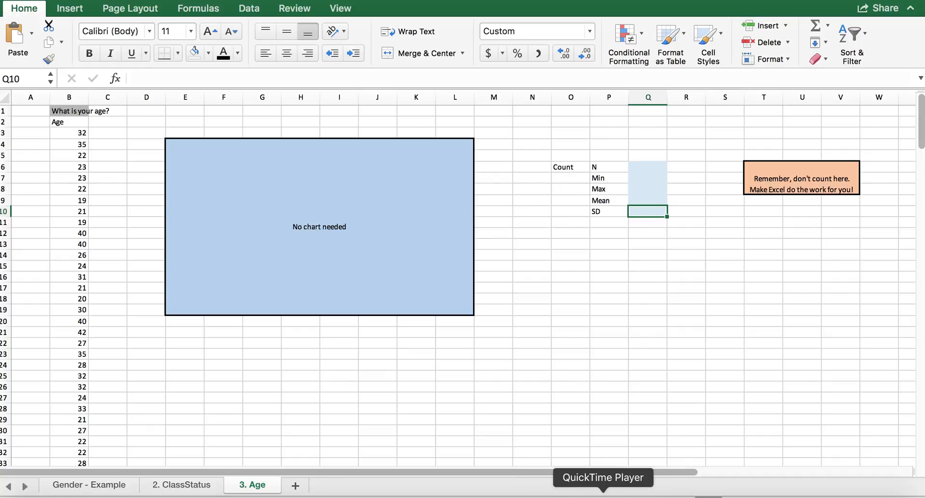
{"action": "mouse_move", "coordinate": [487, 11]}
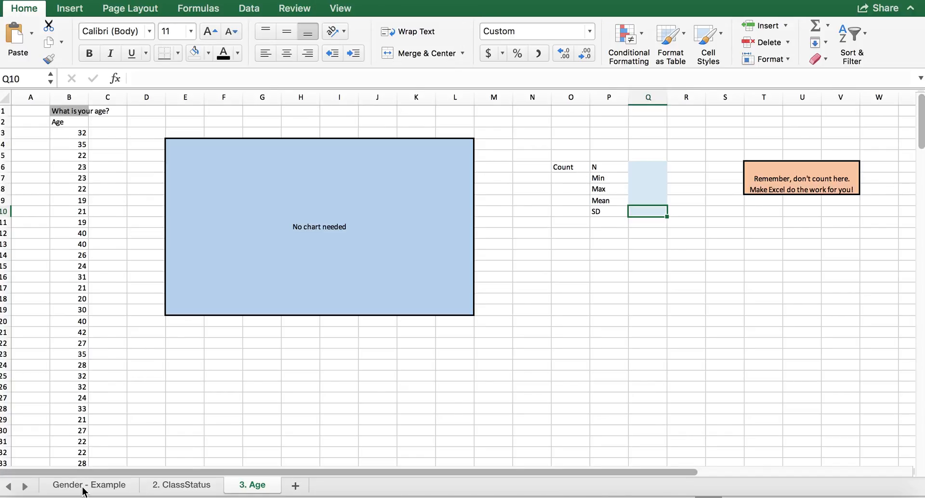
Step: Go back to the Gender - Example sheet with its COUNTIF counts and pie chart
{"action": "left_click", "coordinate": [90, 485]}
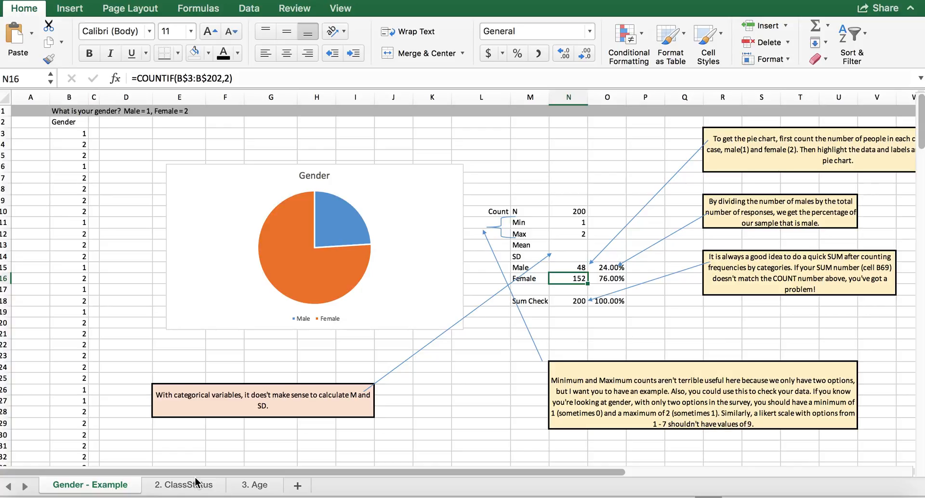
{"action": "mouse_move", "coordinate": [254, 484]}
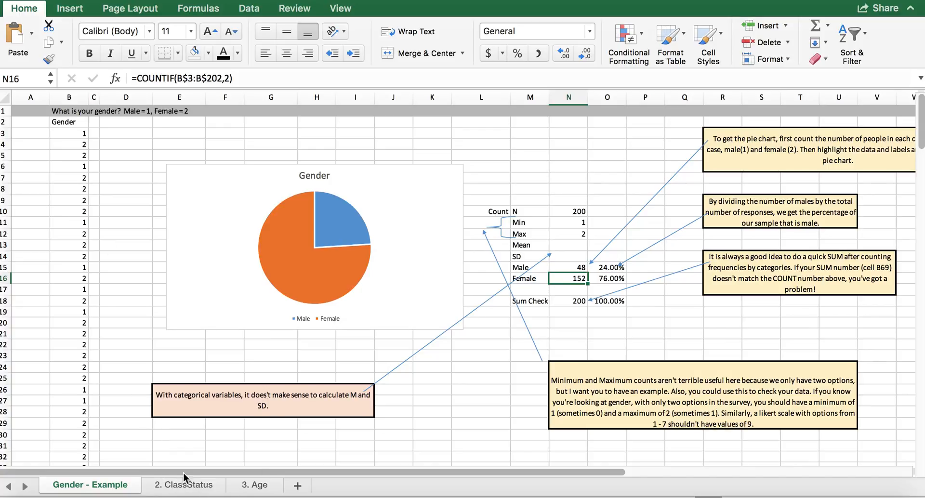
{"action": "mouse_move", "coordinate": [426, 254]}
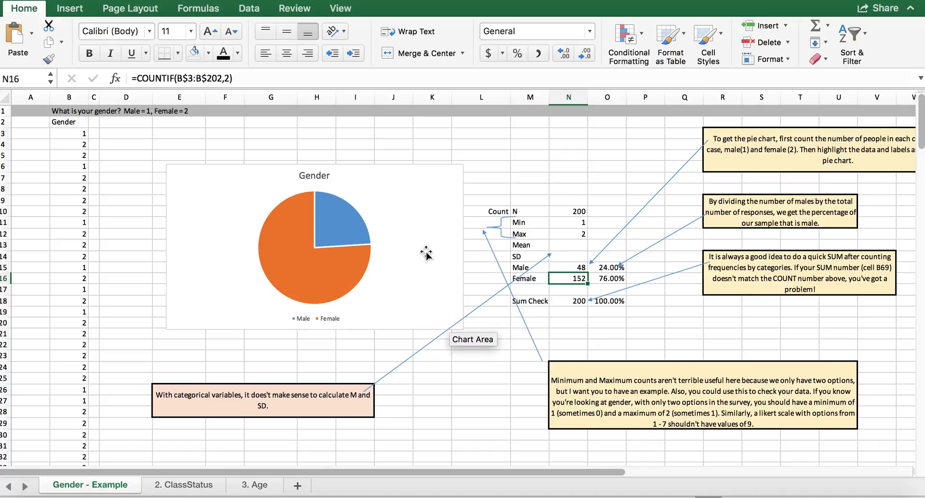
{"action": "mouse_move", "coordinate": [438, 306]}
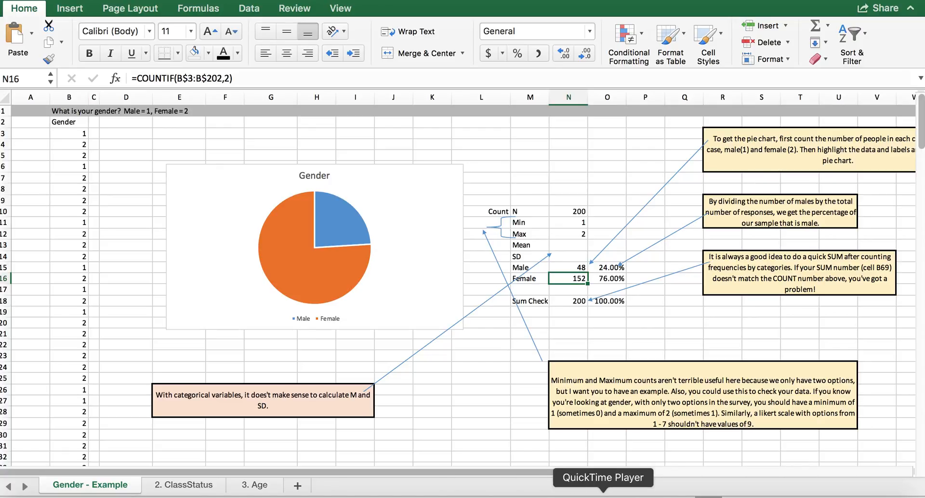
Step: Bring up QuickTime Player's Dock menu to stop the screen recording
{"action": "left_click", "coordinate": [602, 478]}
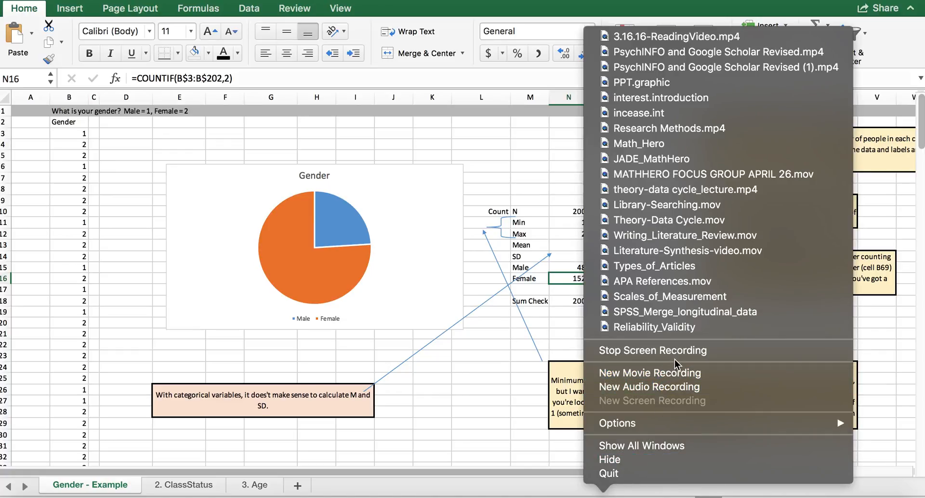
{"action": "mouse_move", "coordinate": [651, 350]}
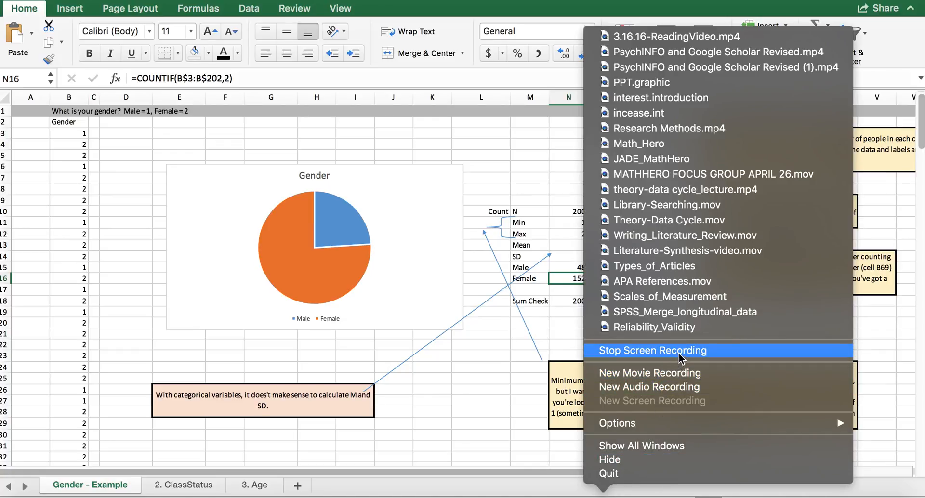